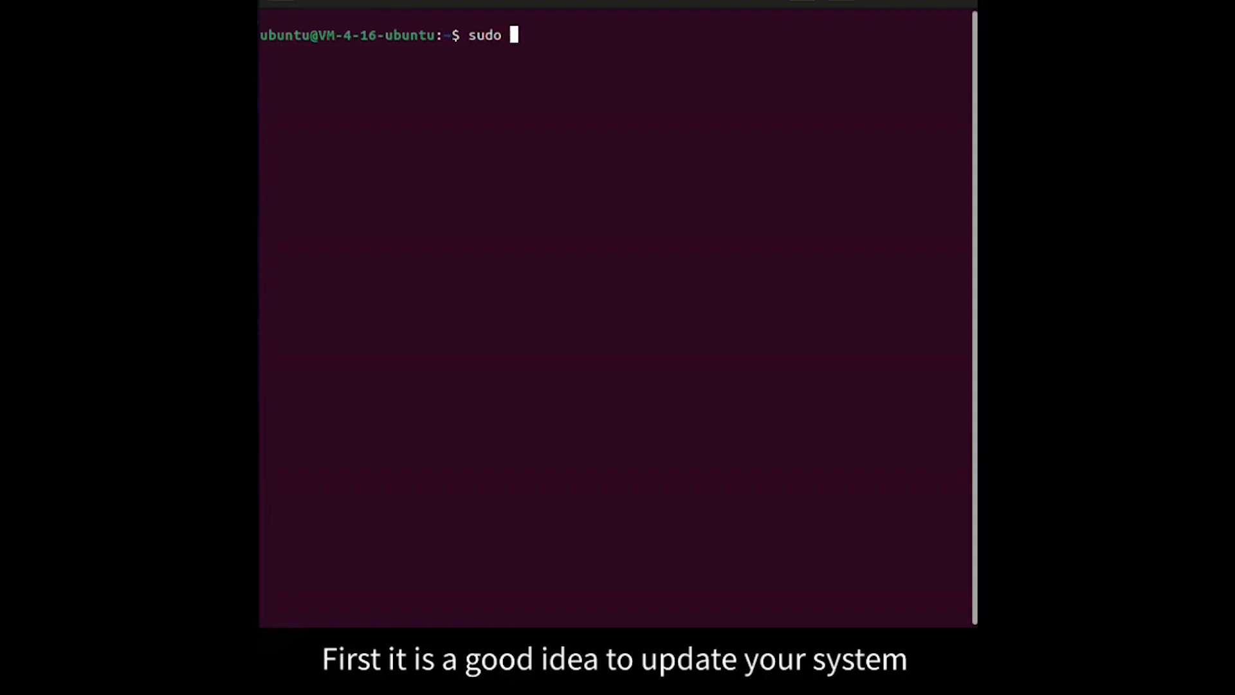
# - Refresh the package lists with apt update and upgrade all packages, confirming with y
pyautogui.write('apt update')
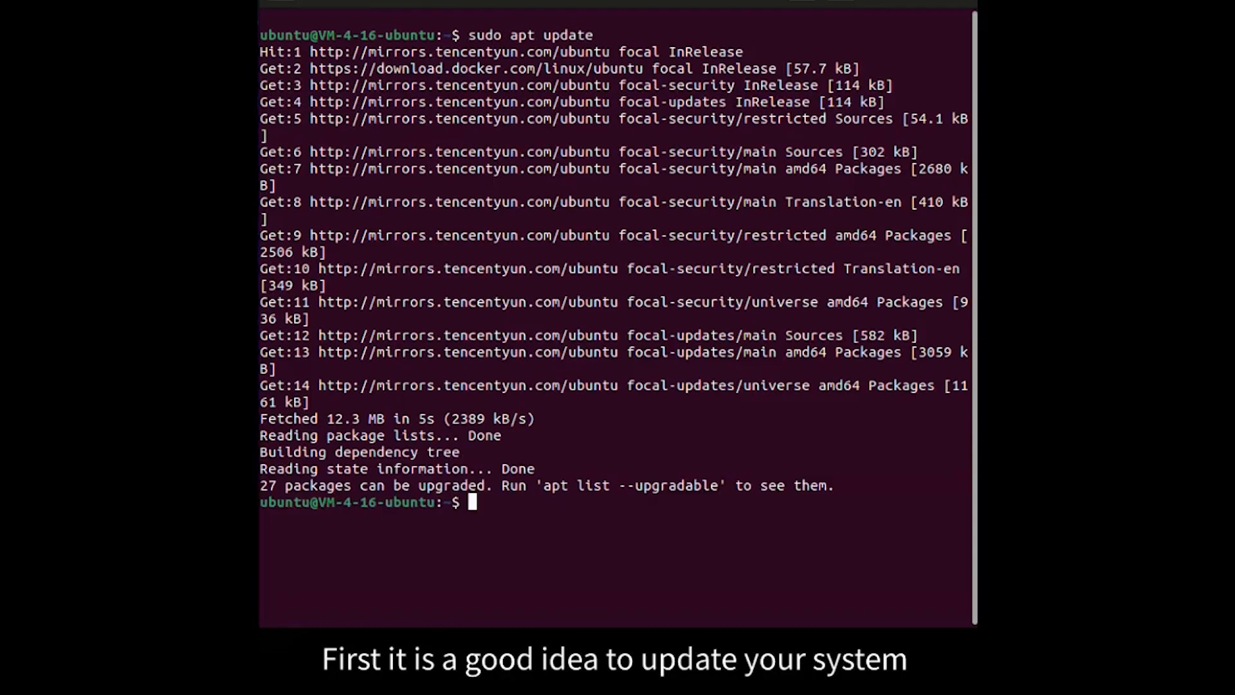
pyautogui.write('sudo apt upgrade')
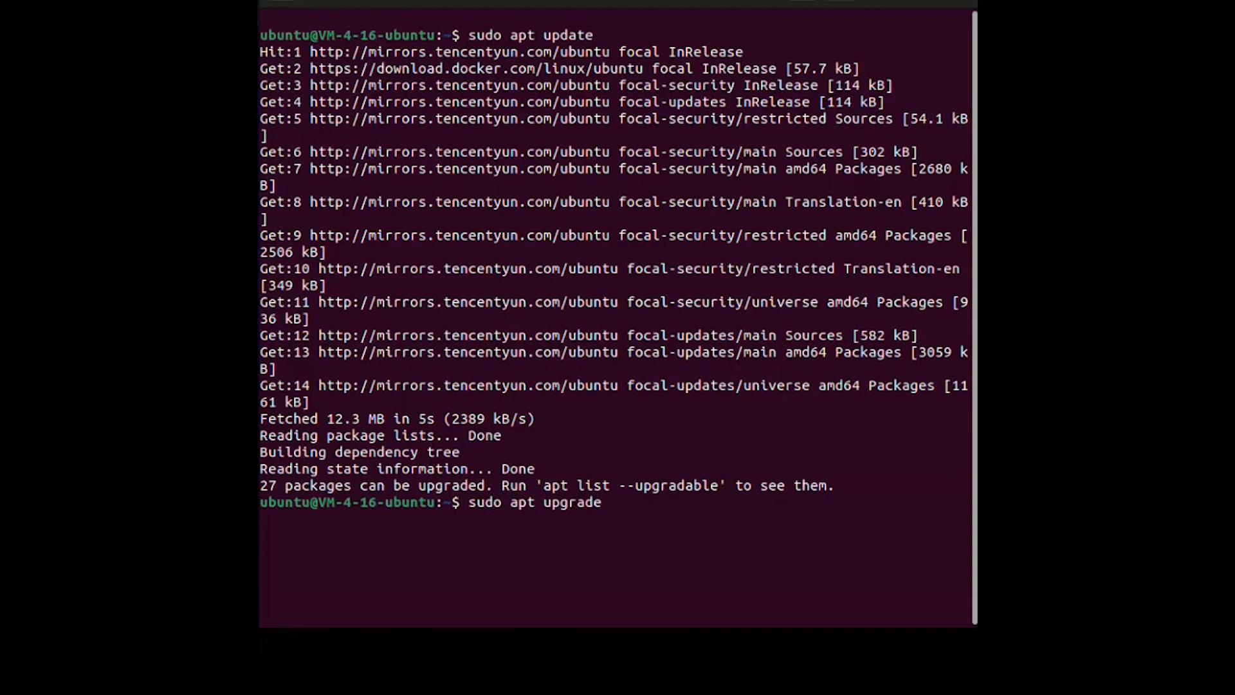
pyautogui.press('Return')
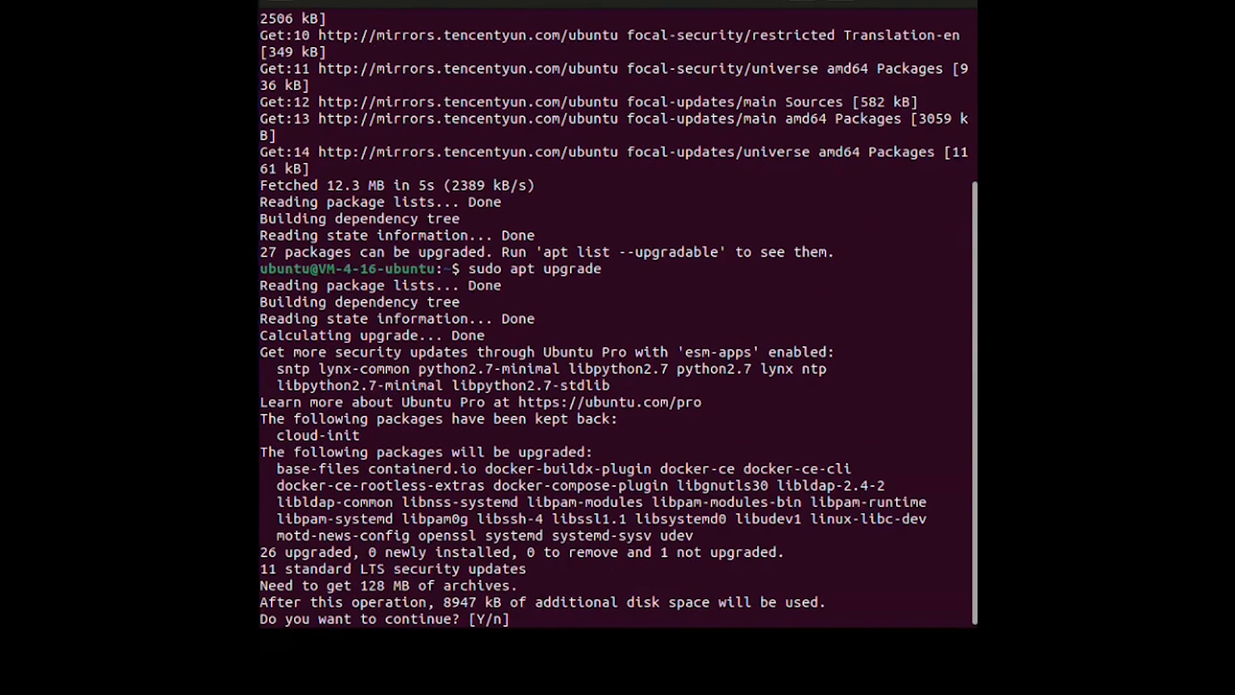
pyautogui.write('y')
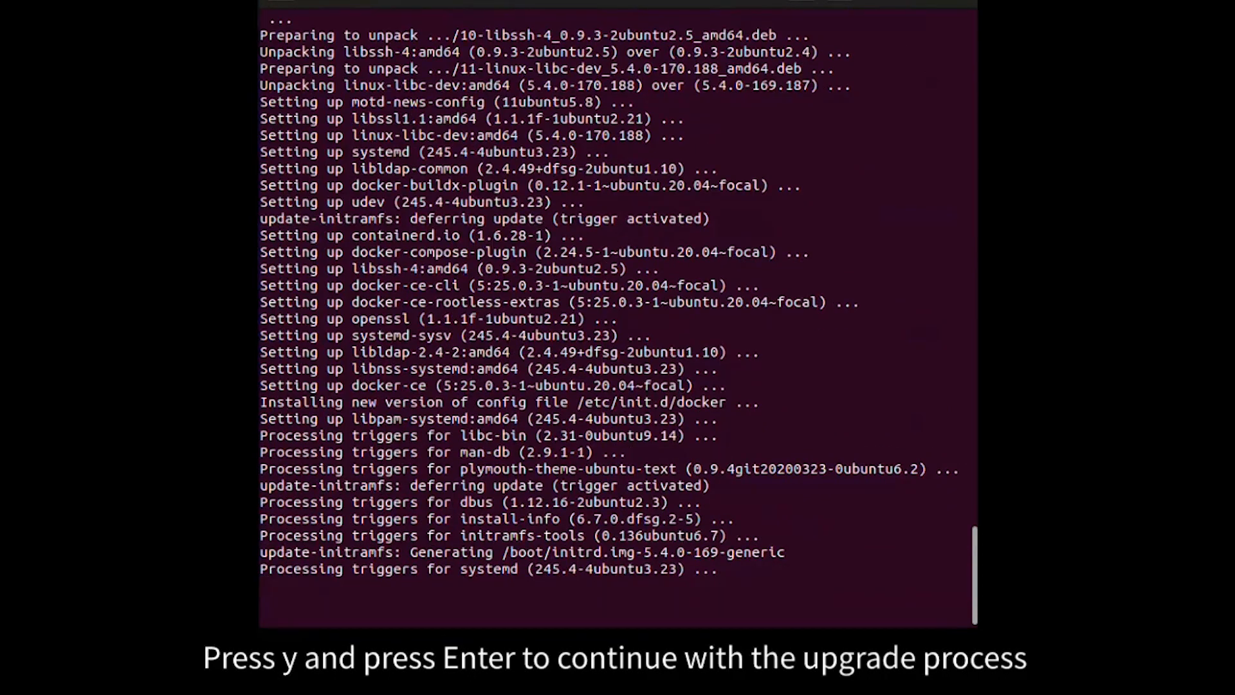
# - Check the loaded AppArmor profiles with sudo aa-status
pyautogui.write('sudo')
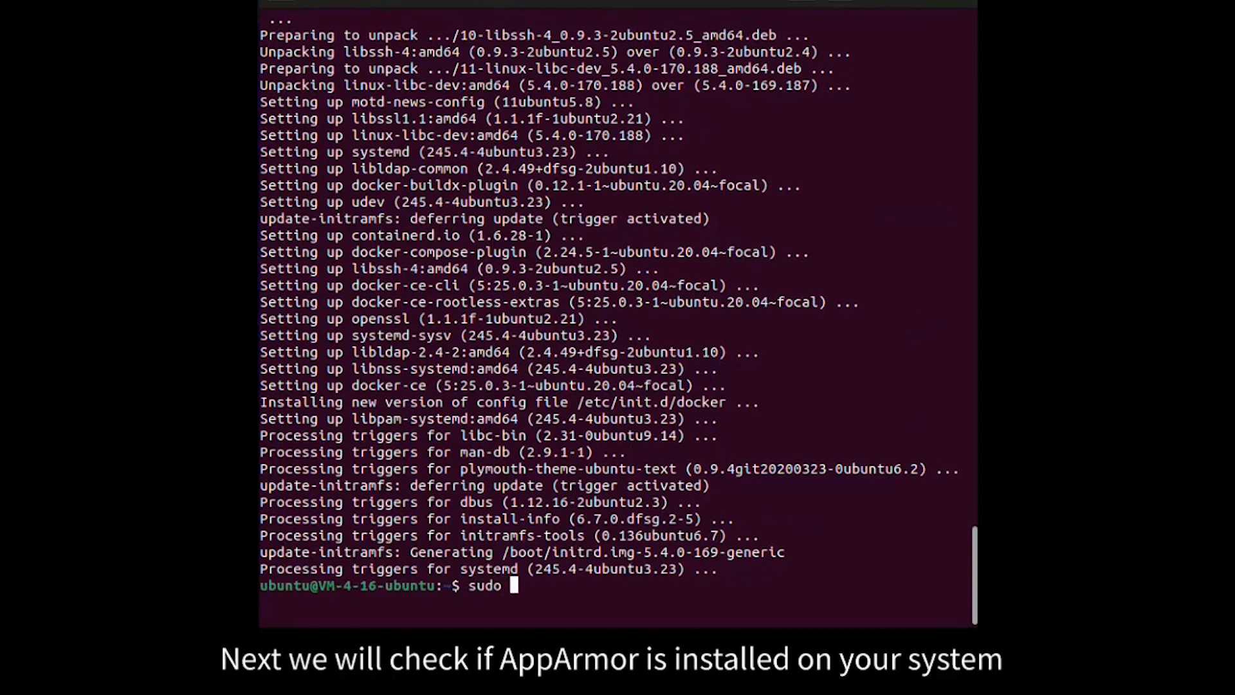
pyautogui.write('aa-')
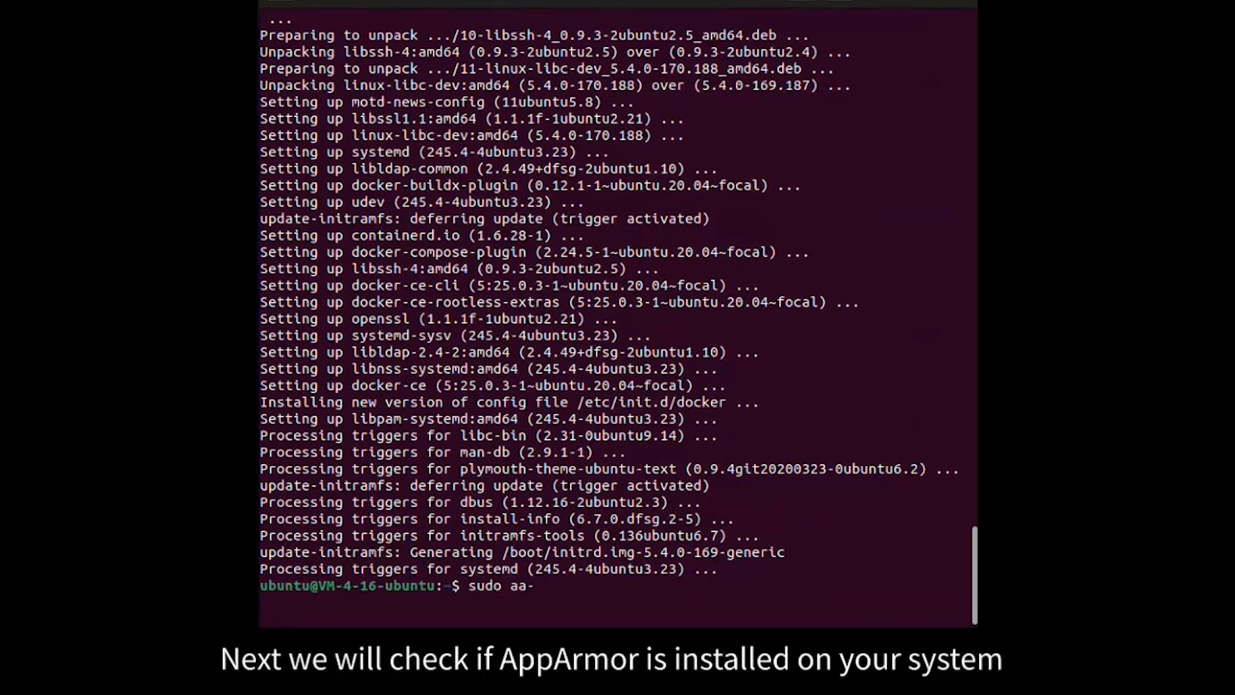
pyautogui.write('status')
pyautogui.write('sudo apt instal')
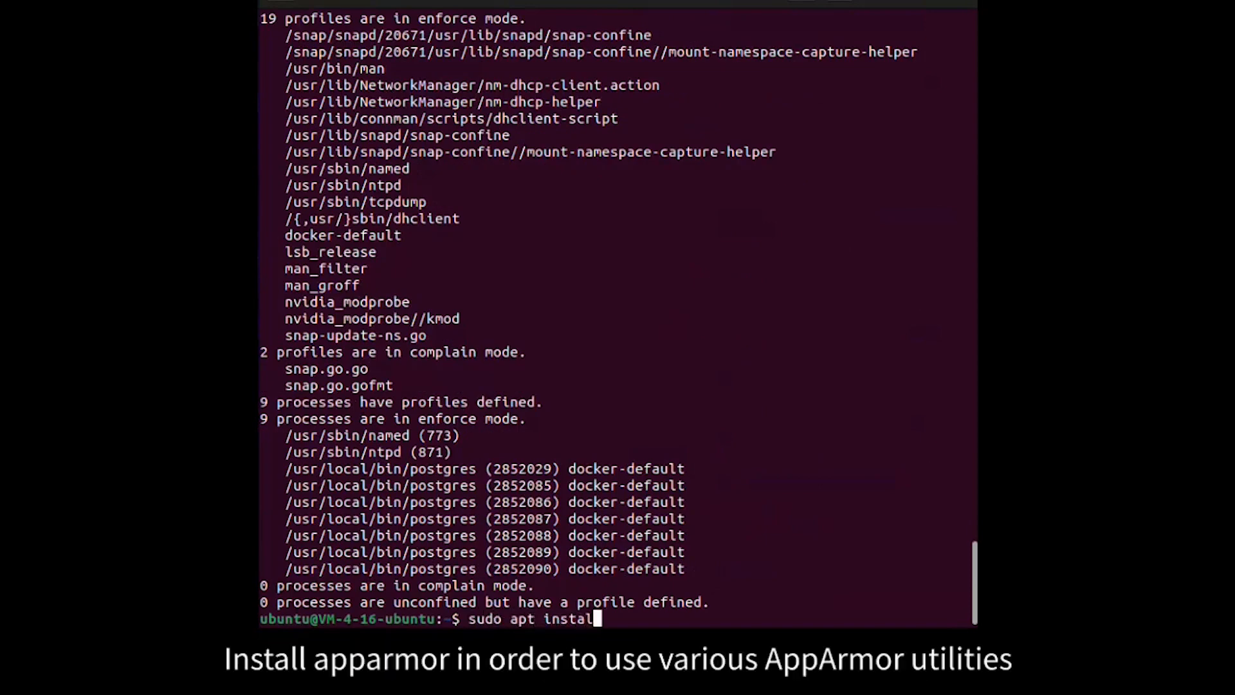
# - Install the apparmor-utils package
pyautogui.write('app')
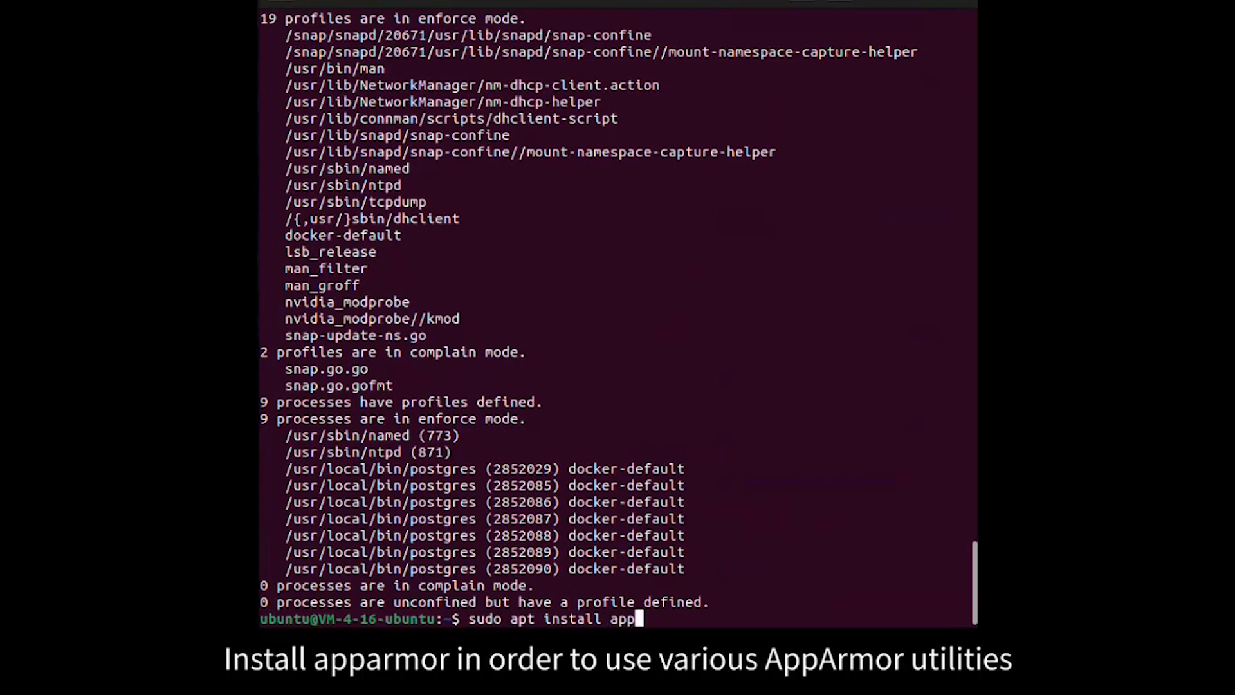
pyautogui.write('armor')
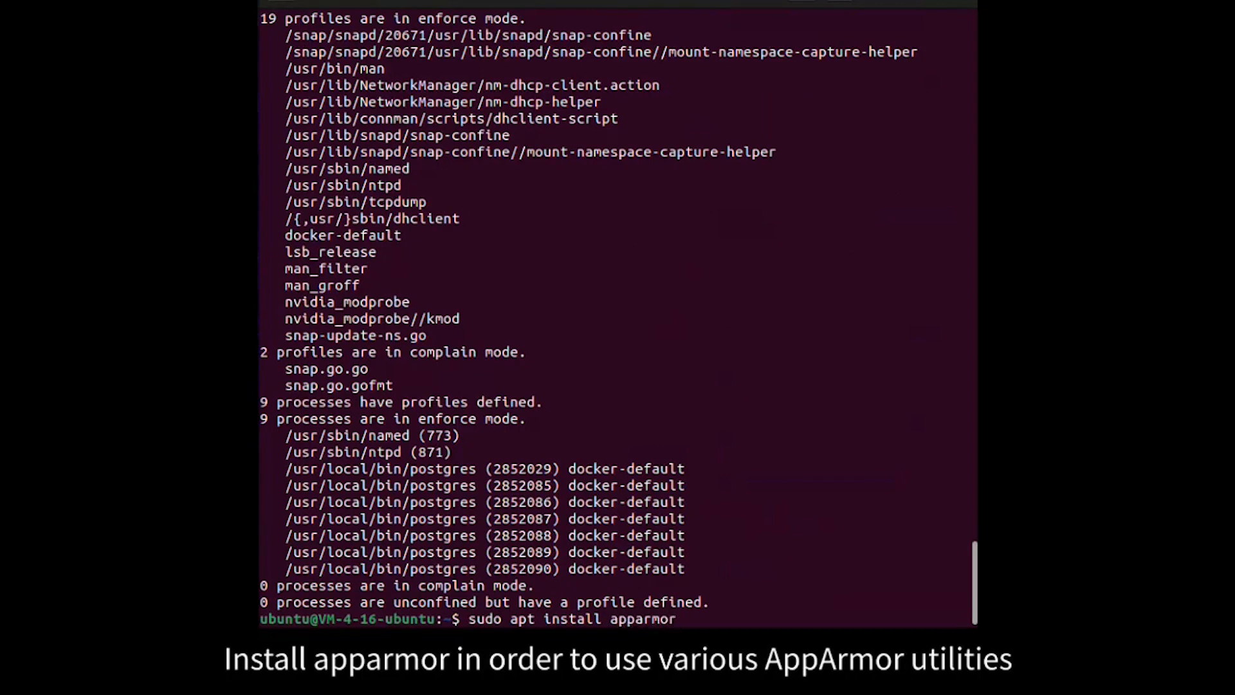
pyautogui.write('-utils')
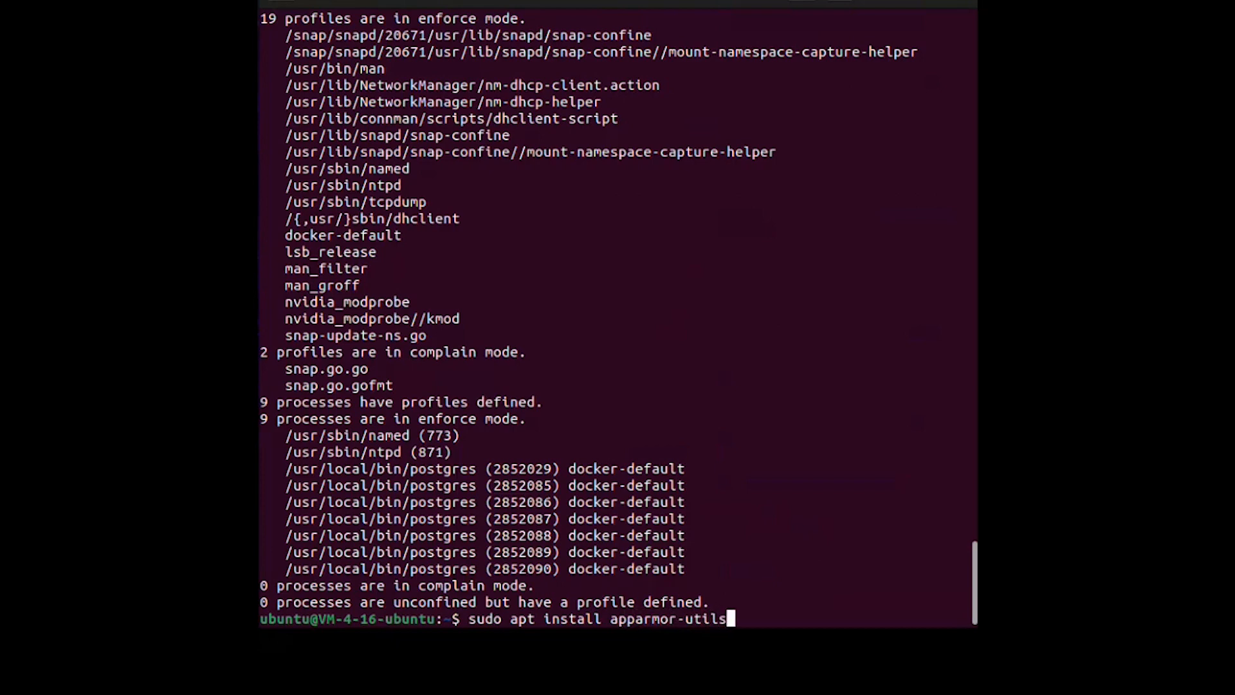
pyautogui.press('Return')
pyautogui.write('sudo apt')
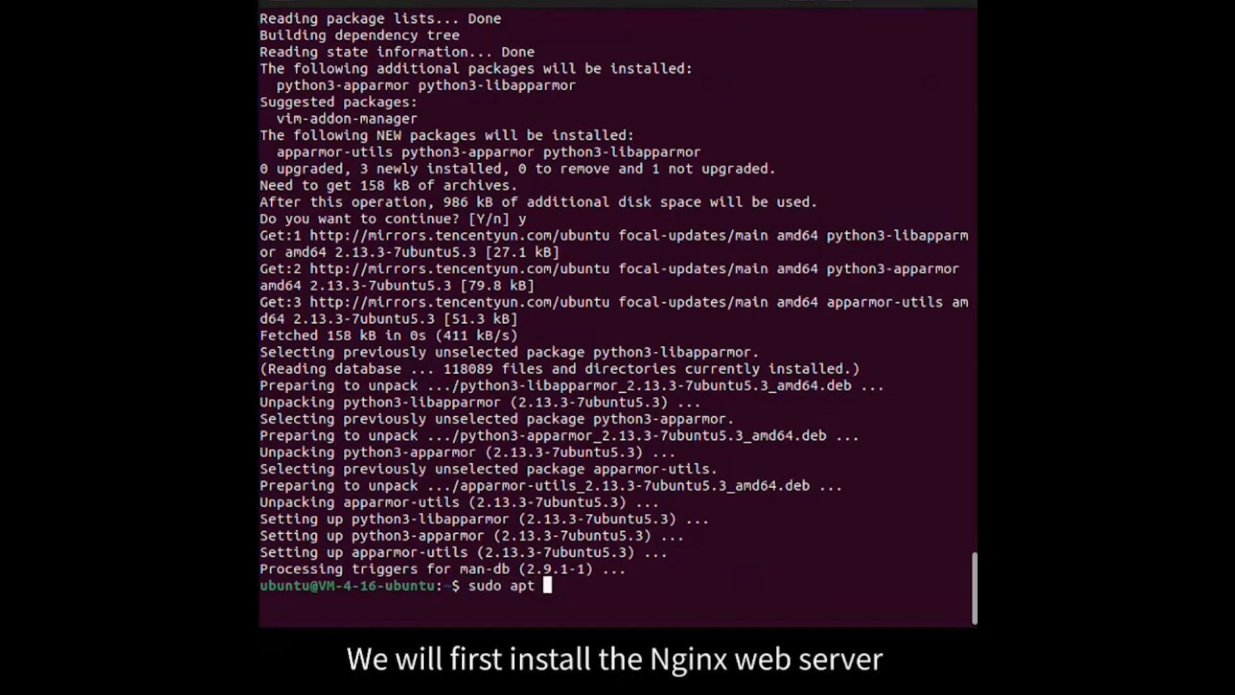
# - Install the nginx package with apt and let the installation finish
pyautogui.write('install nginx')
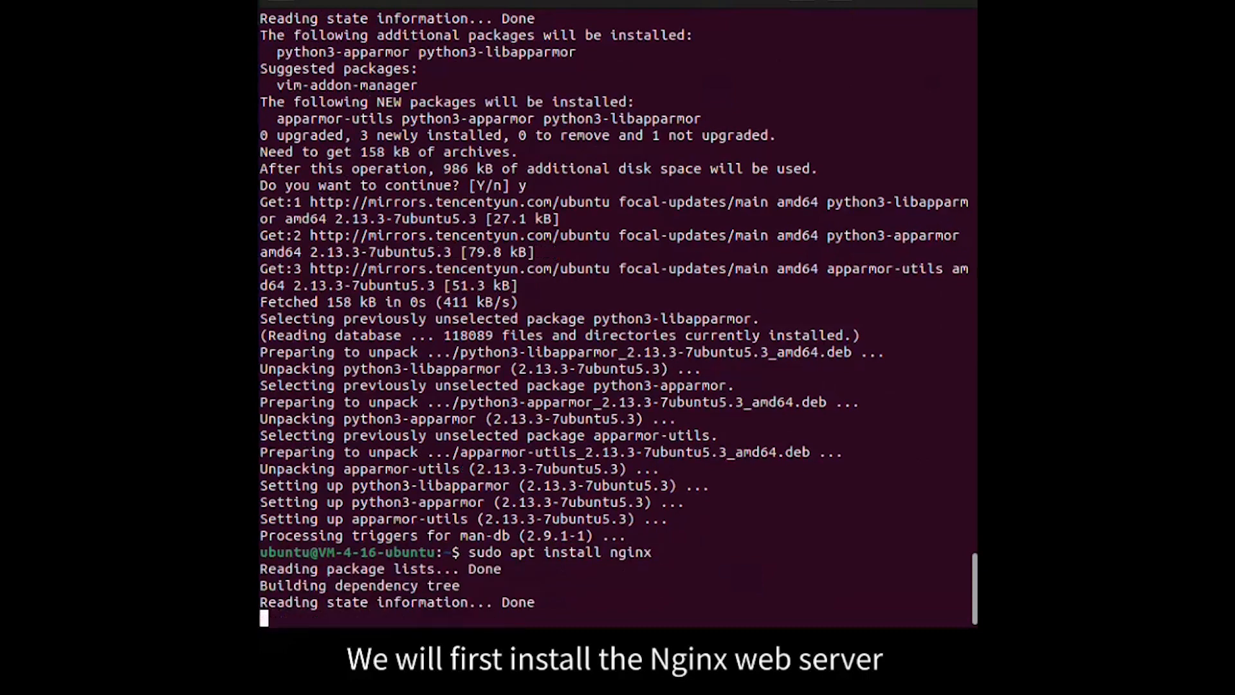
pyautogui.scroll(-3)
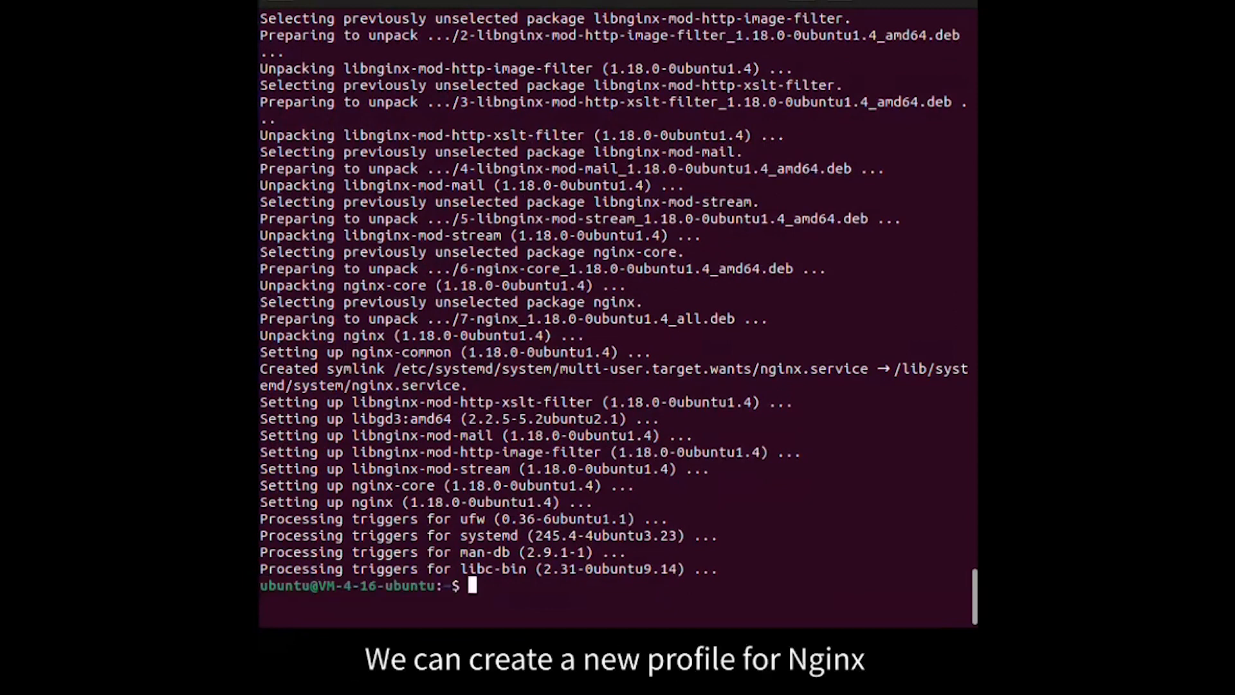
# - Generate an Nginx profile with aa-autodep and view /etc/apparmor.d/usr.sbin.nginx
pyautogui.write('sudo aa')
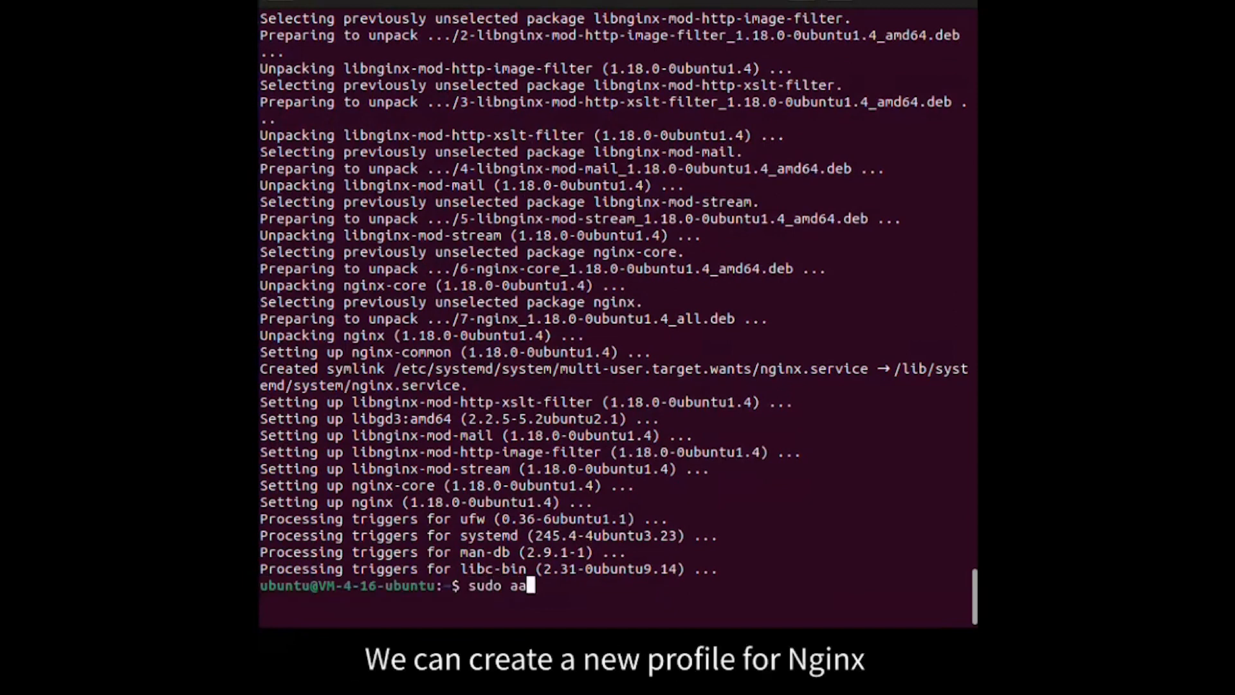
pyautogui.write('-auto')
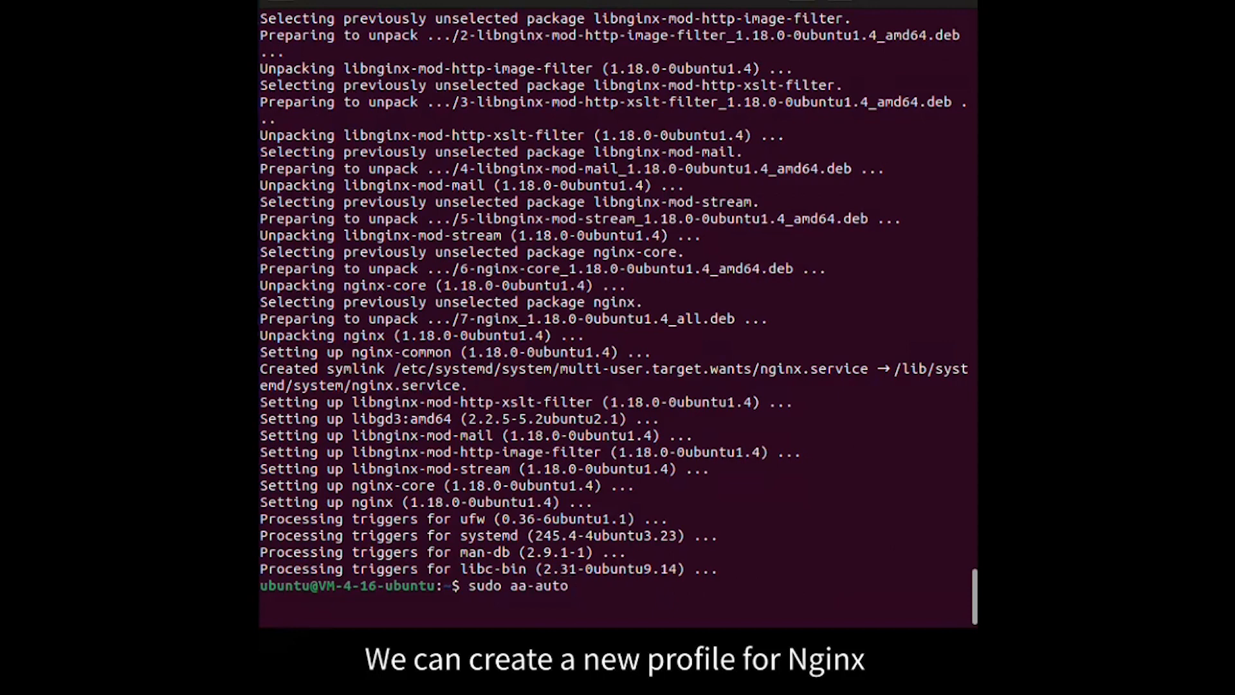
pyautogui.write('dep')
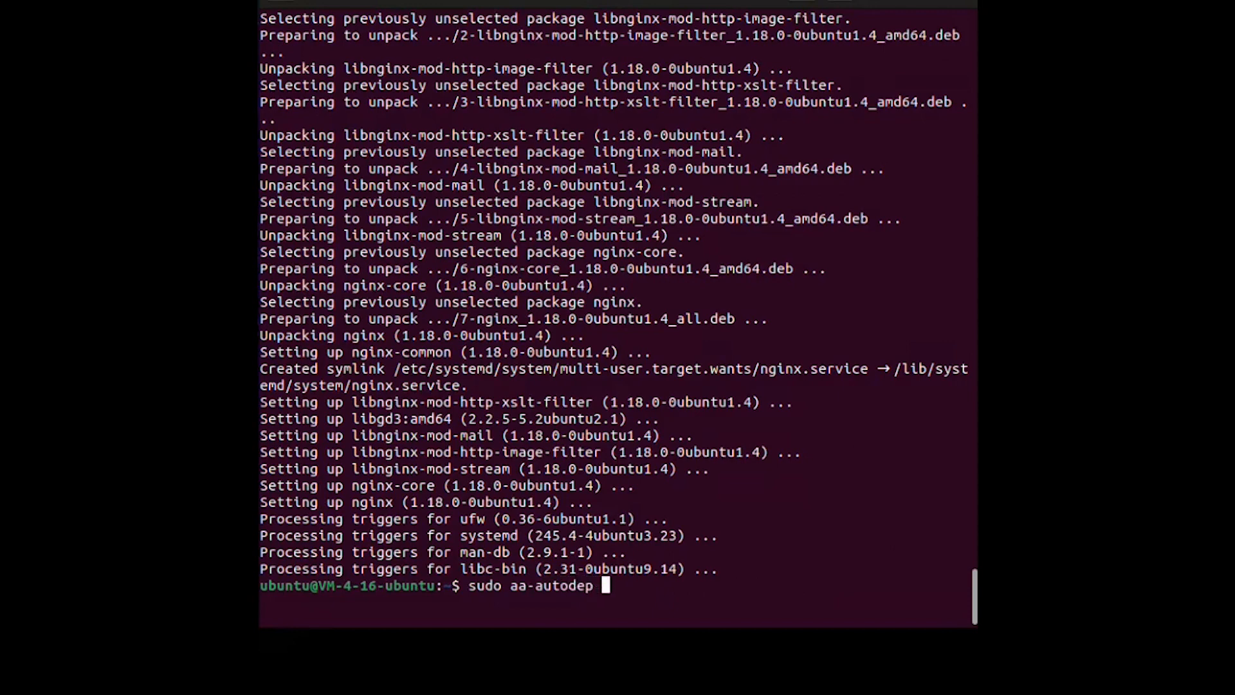
pyautogui.write('nginx')
pyautogui.write('sudo')
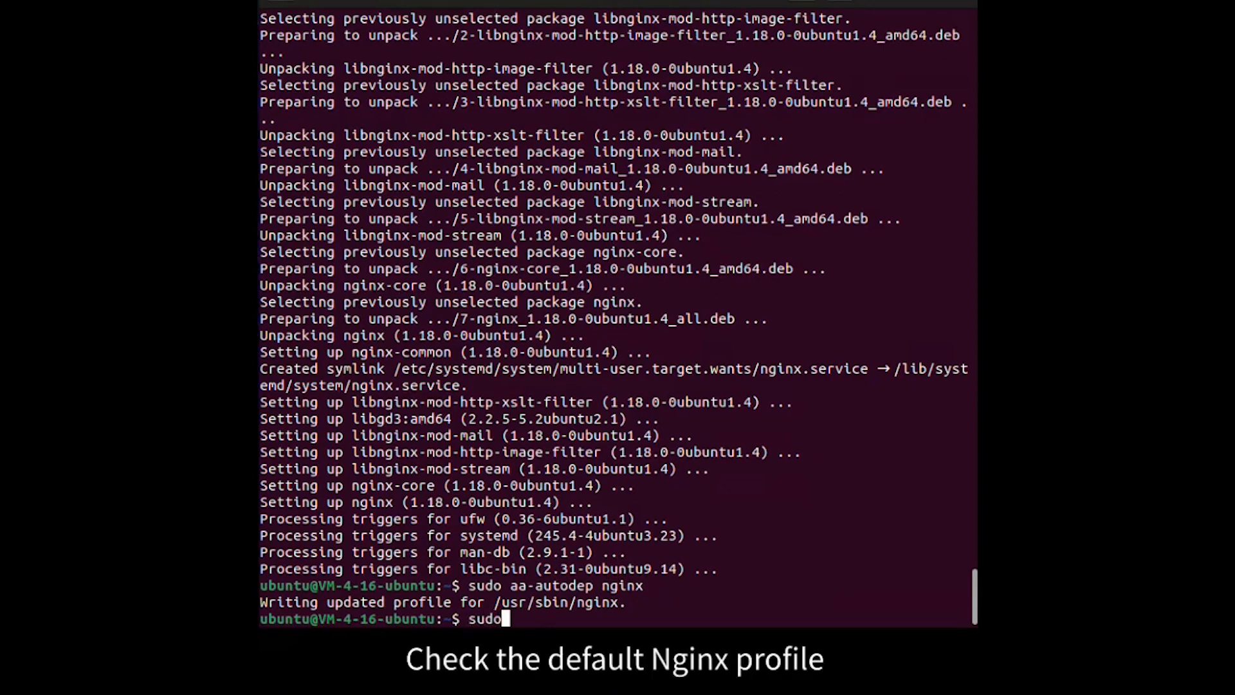
pyautogui.write('cat')
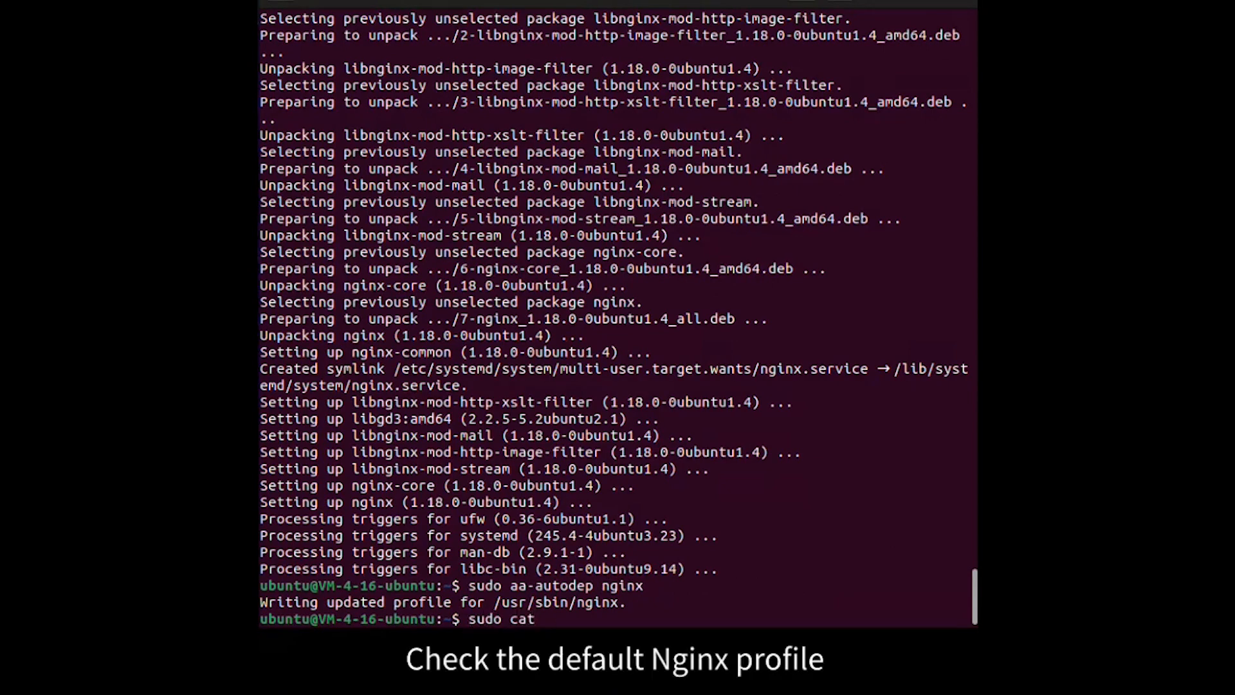
pyautogui.write('/etc/apparmor.d/usr.sbin.nginx')
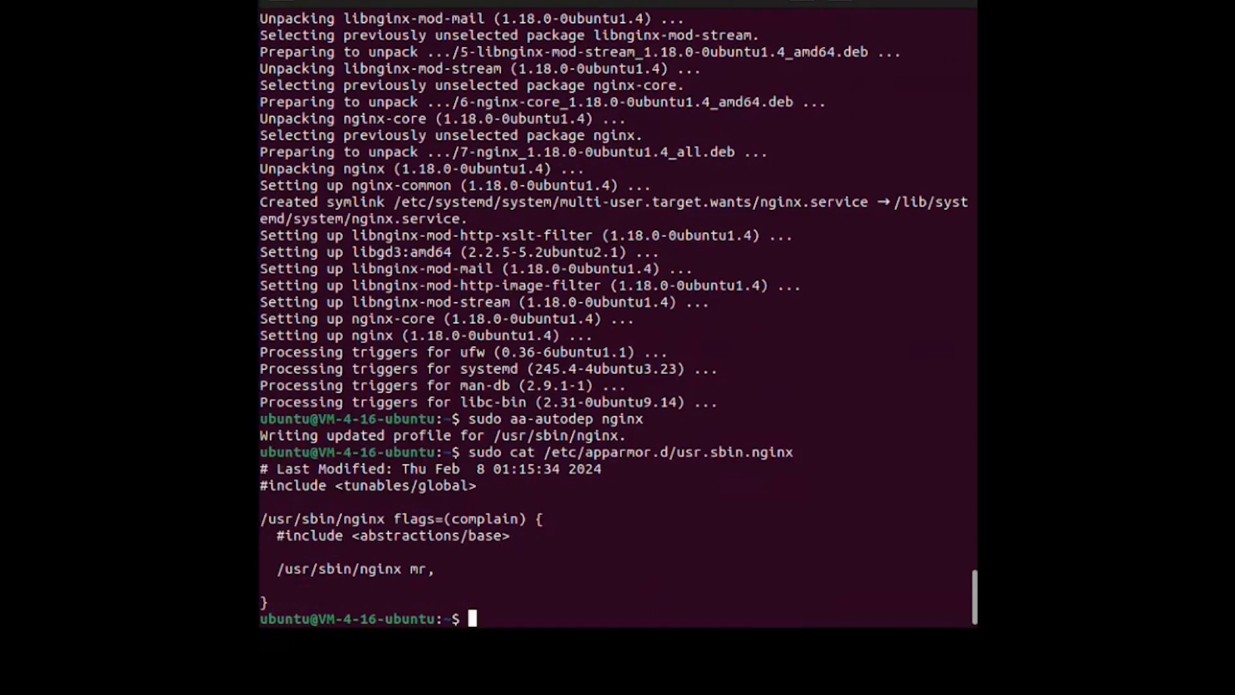
# - Put /usr/sbin/nginx in complain mode and restart the nginx service
pyautogui.write('sudo')
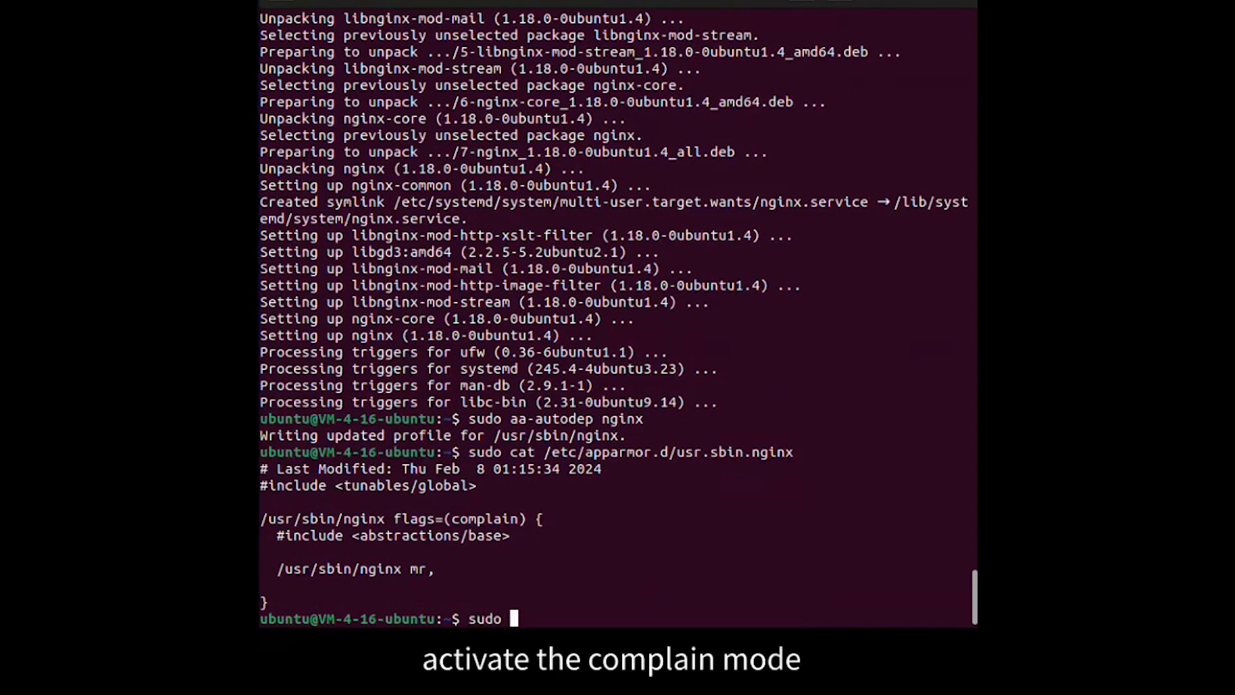
pyautogui.write('aa-complain /usr/sbin/nginx')
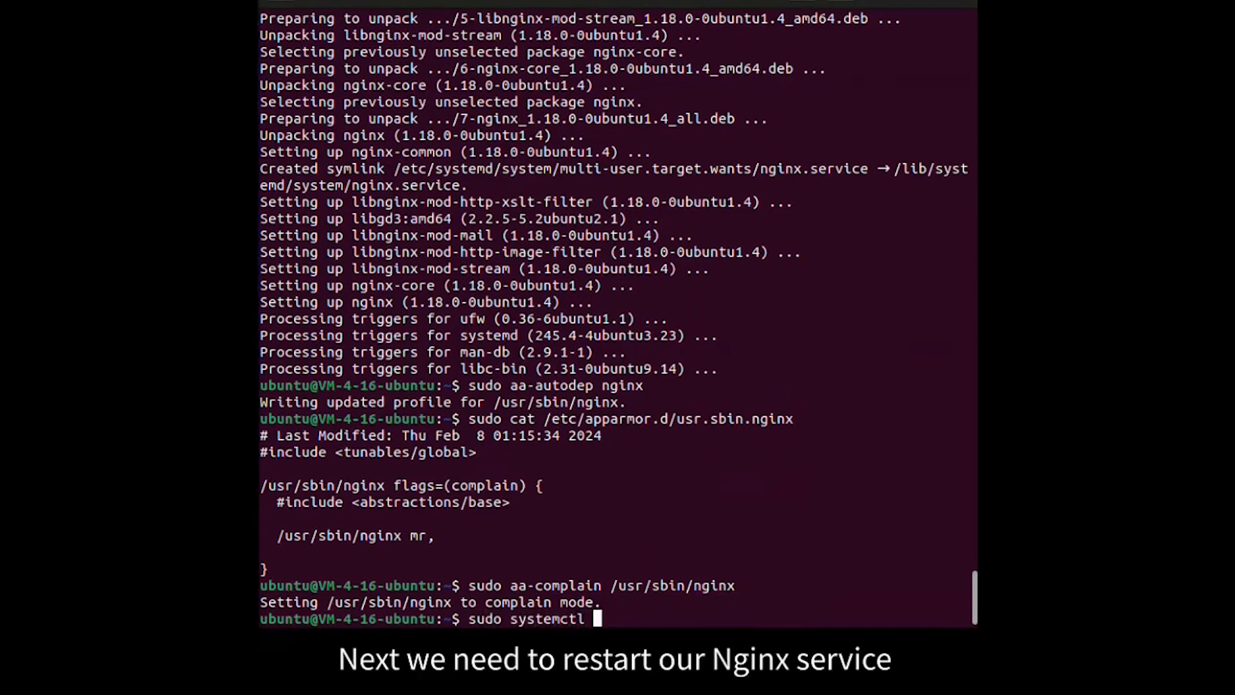
pyautogui.write('restart nginx')
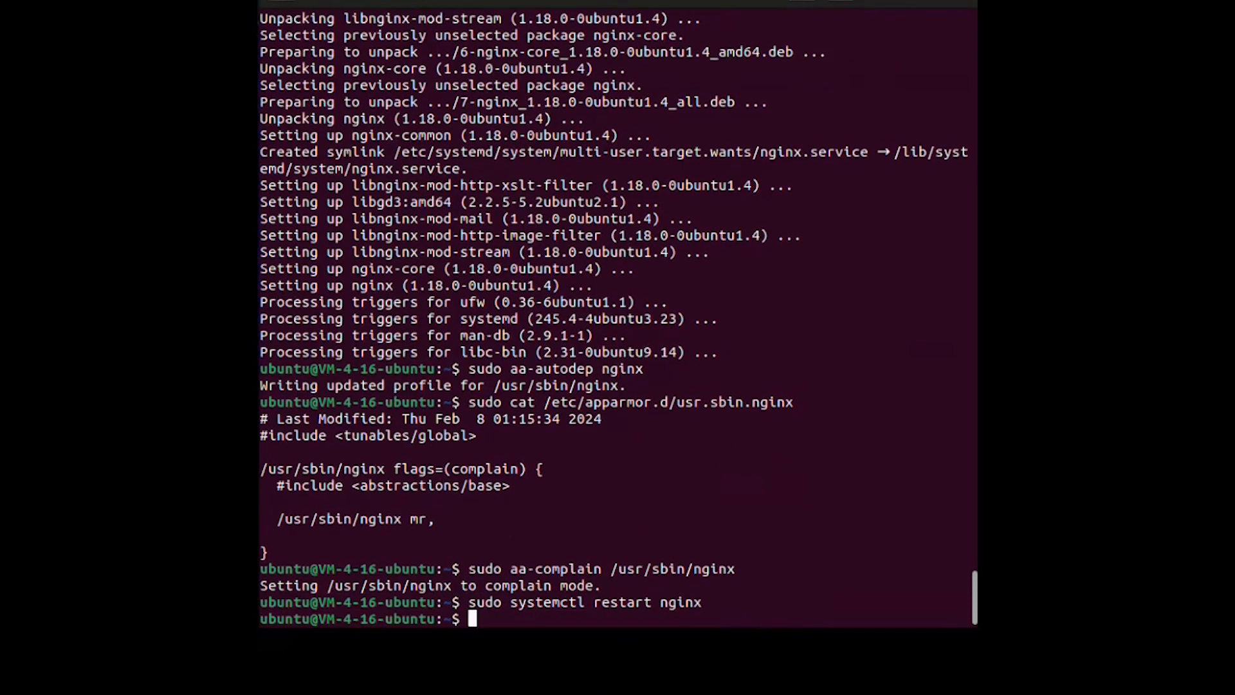
pyautogui.write('sudo')
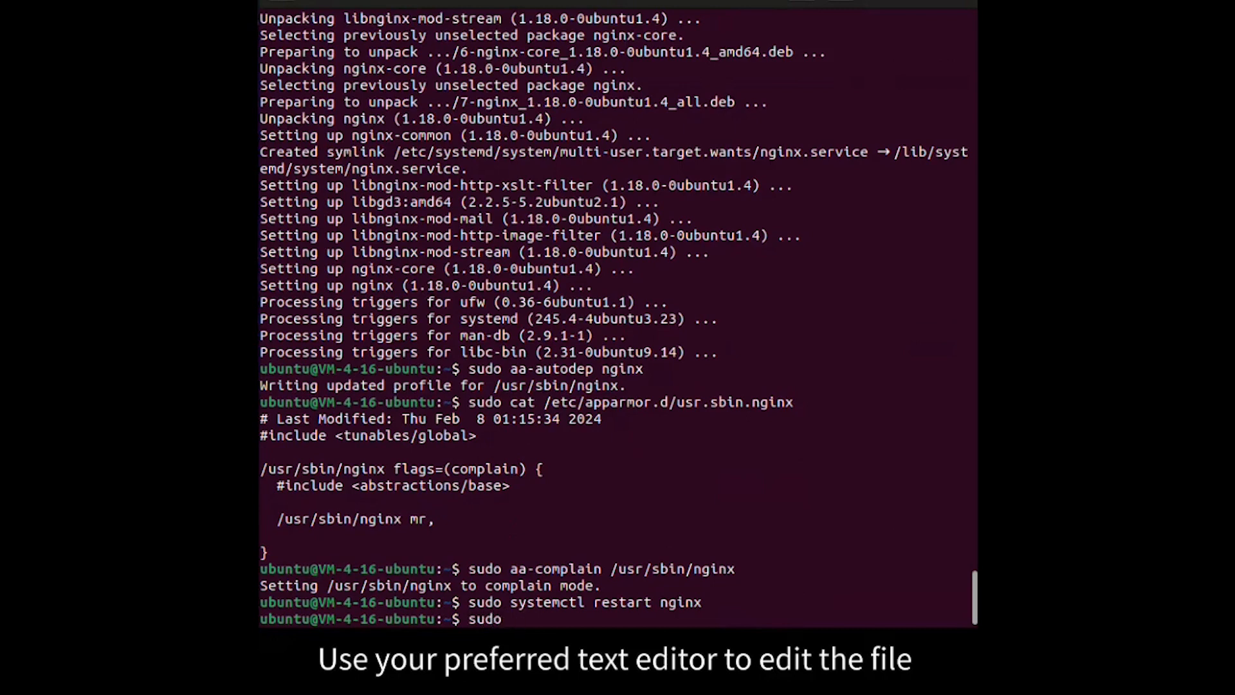
# - Add config, log and module access rules to /etc/apparmor.d/usr.sbin.nginx in nano
pyautogui.write('nano /etc/apparmor.d/')
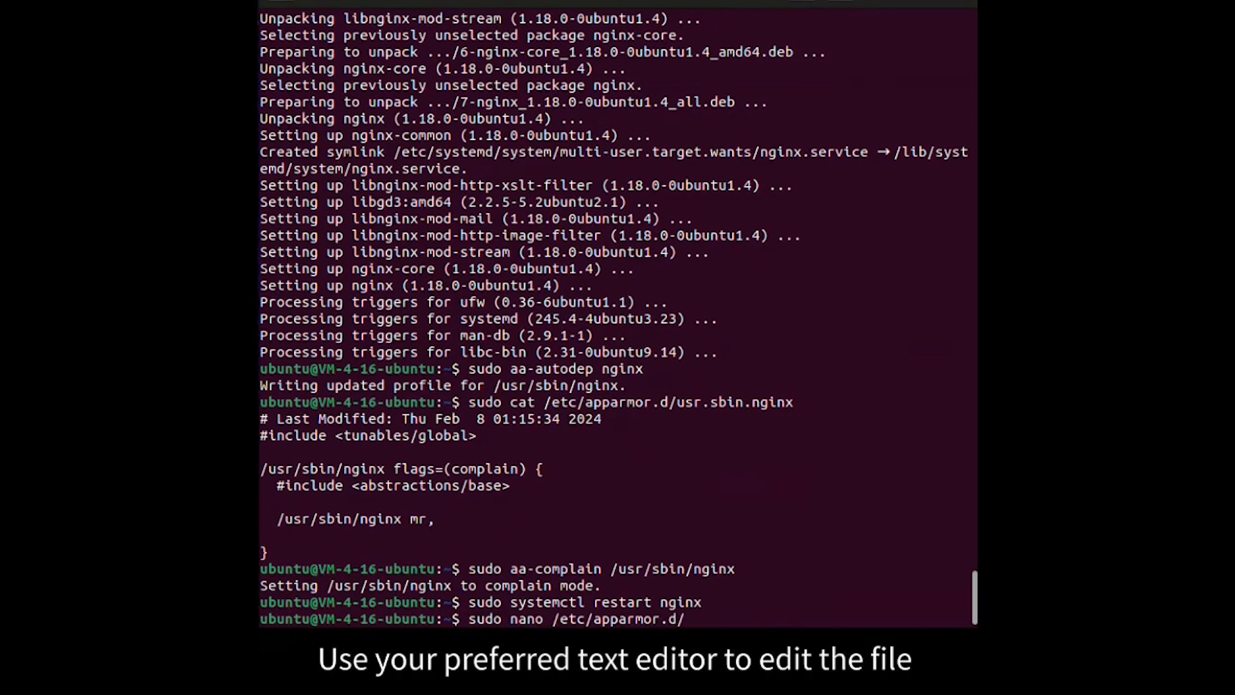
pyautogui.write('usr.')
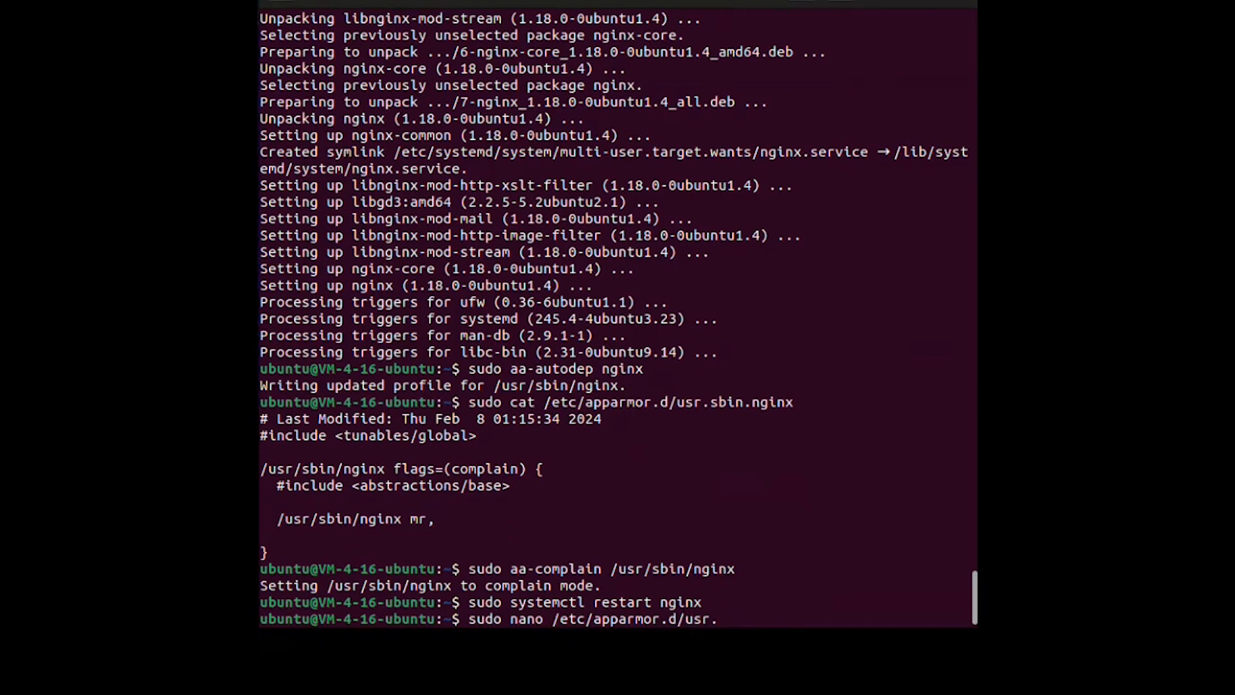
pyautogui.write('sbin.nginx')
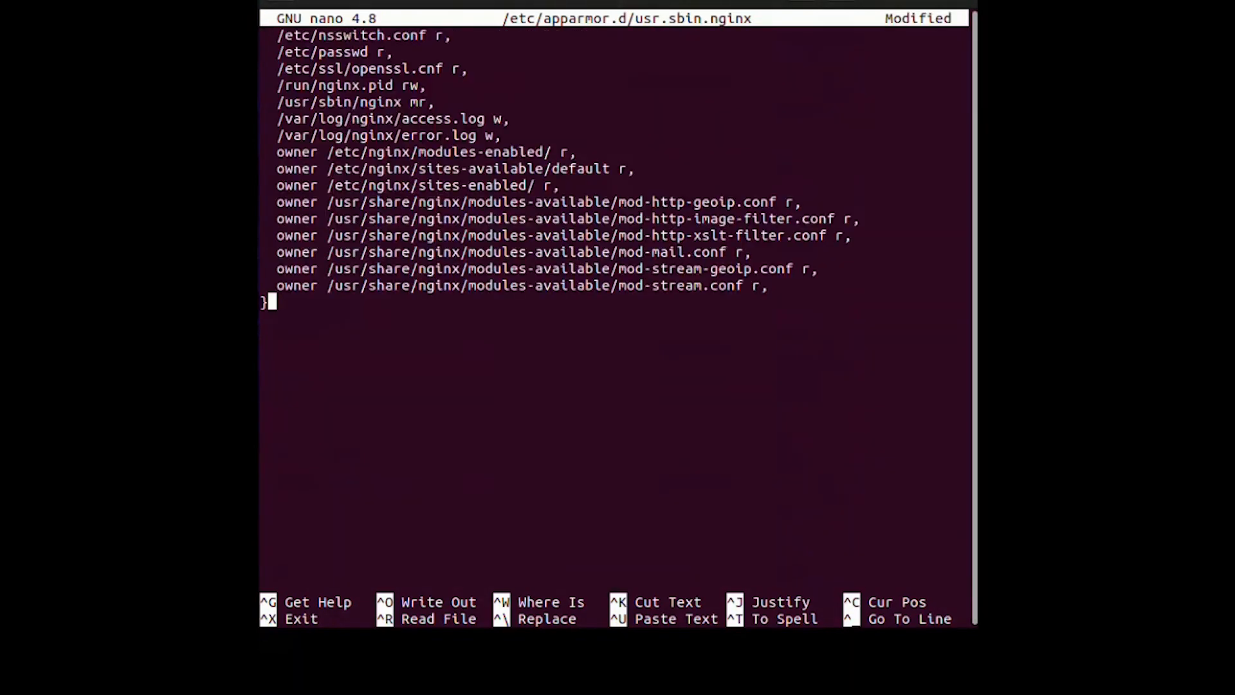
pyautogui.press('ctrl+x')
pyautogui.write('sudo mkdir -p /var/www/html/f')
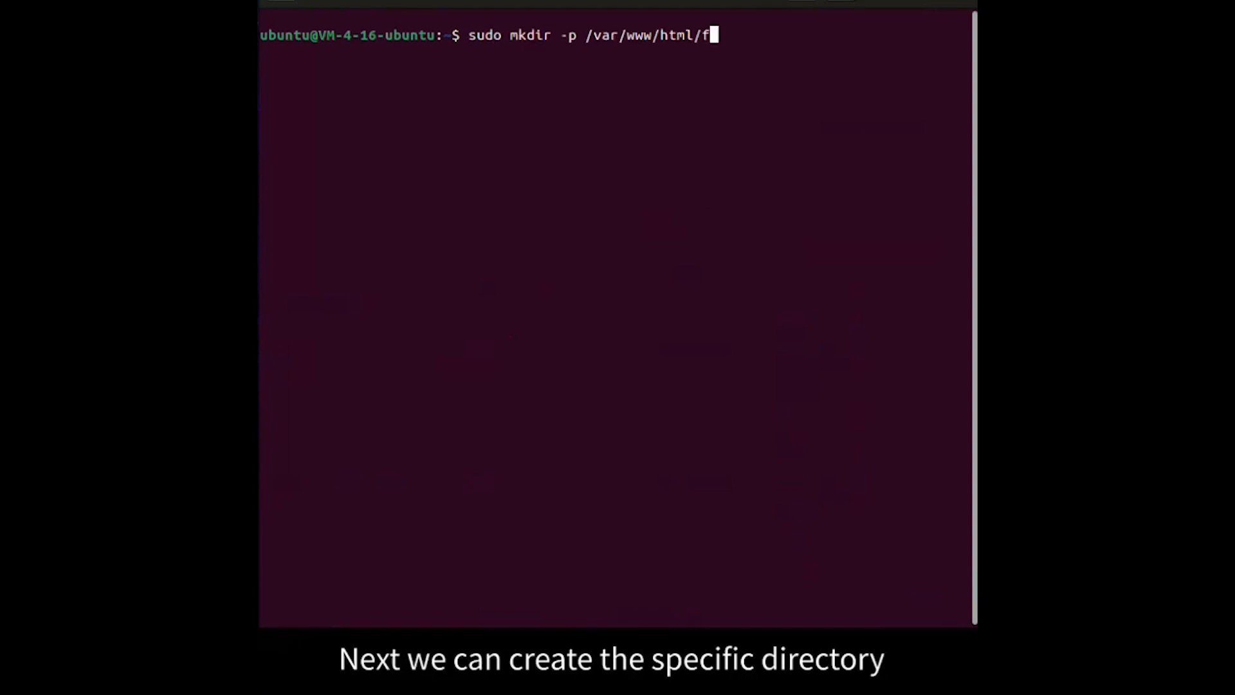
# - Create /var/www/html/forbidden and open its index.html in nano
pyautogui.write('orbi')
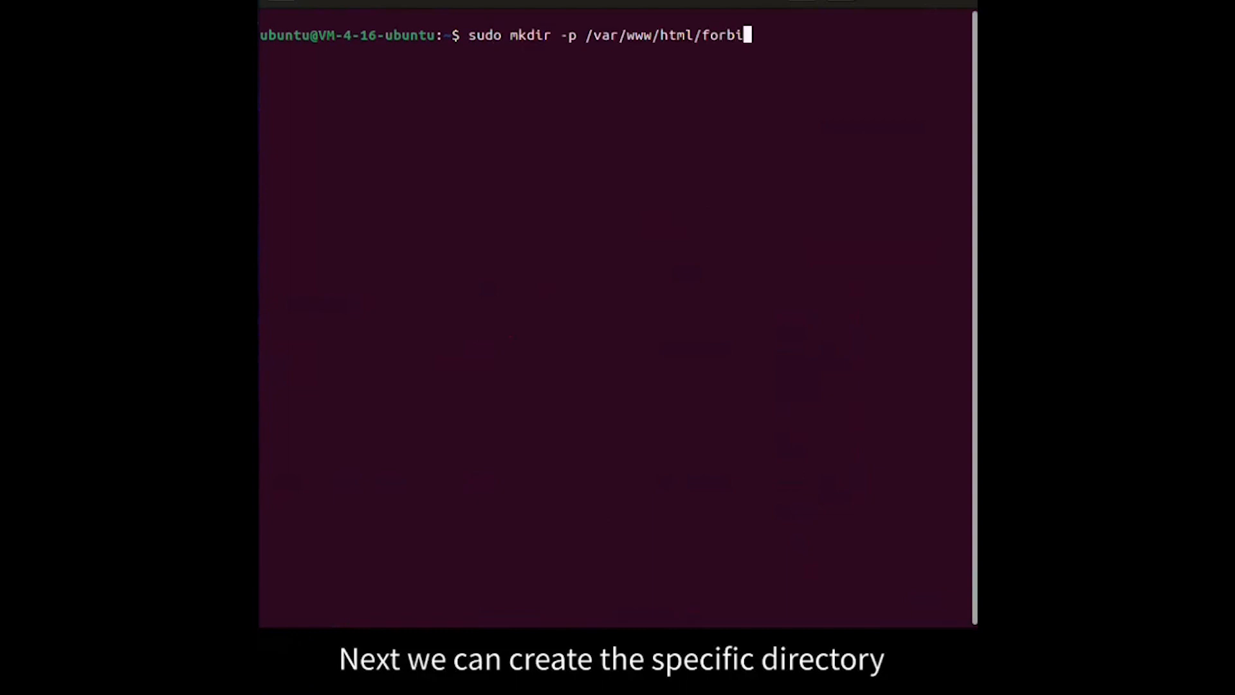
pyautogui.write('den')
pyautogui.write('sudo')
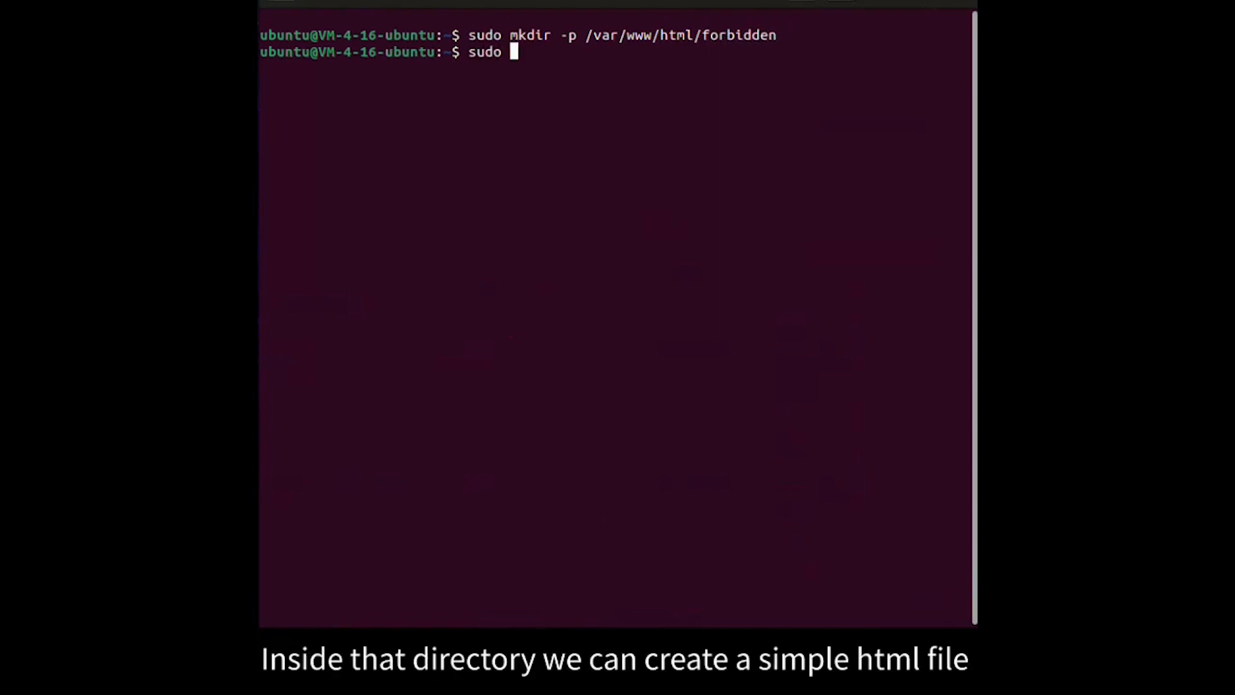
pyautogui.write('nano')
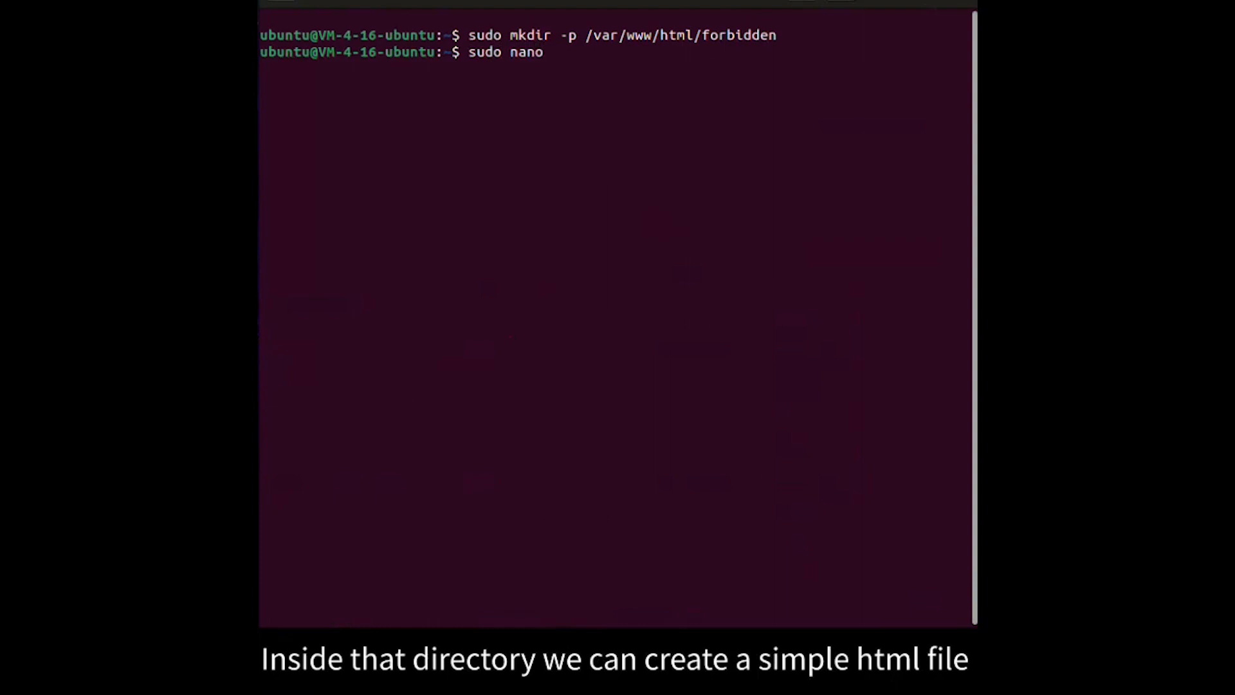
pyautogui.write('/v')
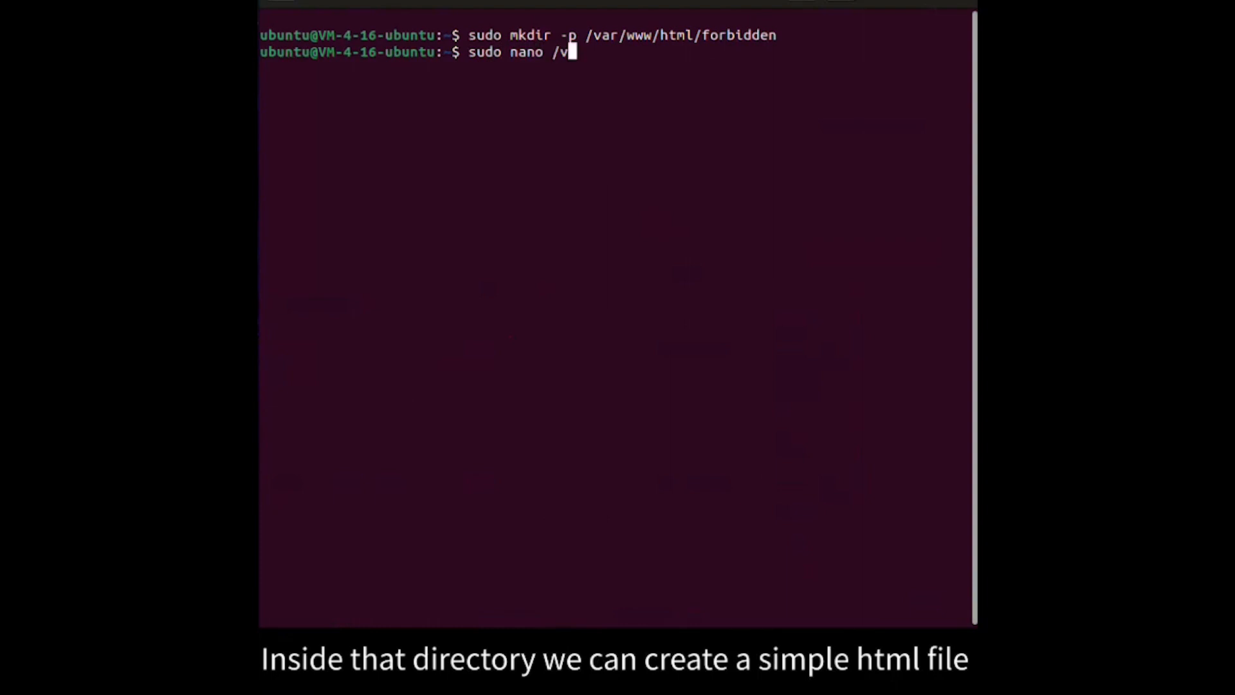
pyautogui.write('ar/www/html/forbidden/index.')
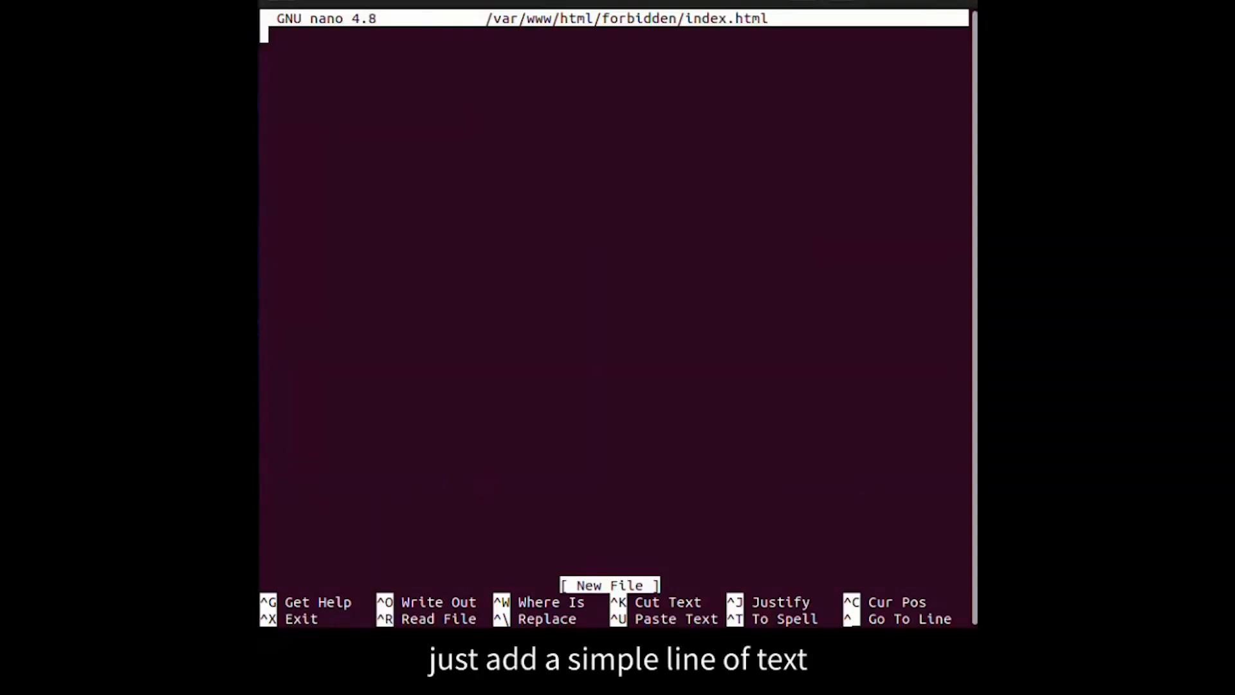
# - Add the heading '<h1>This is forbidden.</h1>' and save index.html
pyautogui.write('<h1>This is forbidden.</h1>')
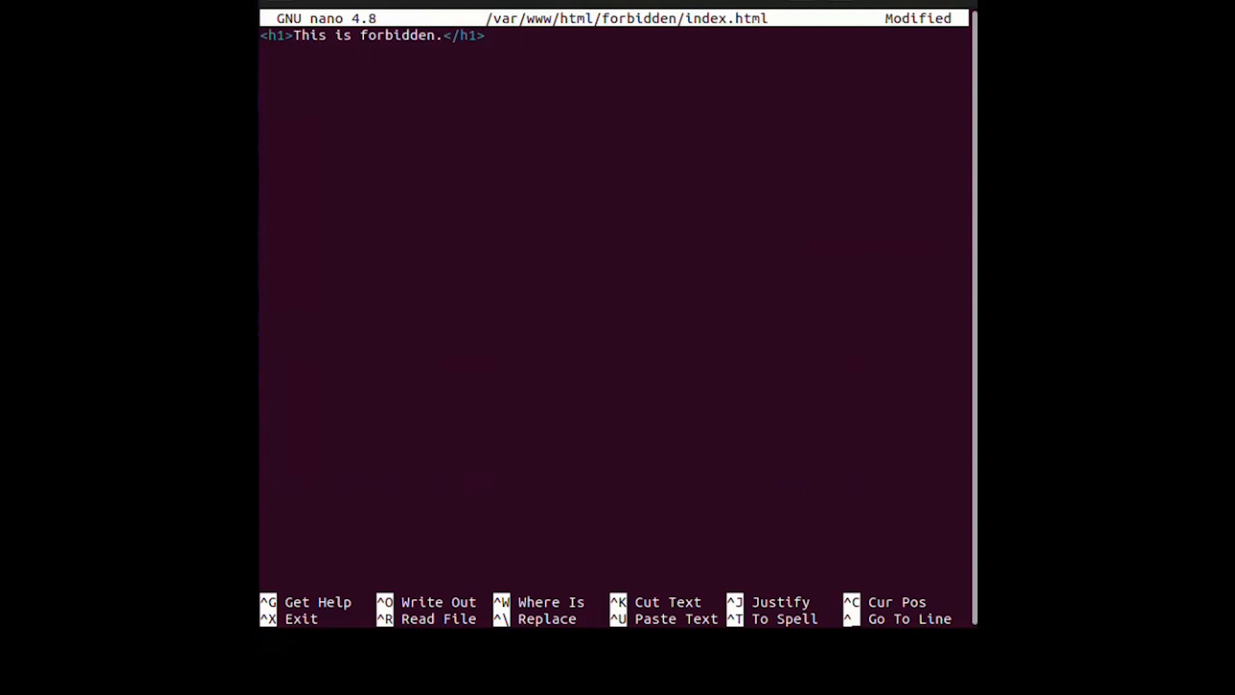
pyautogui.press('ctrl+x')
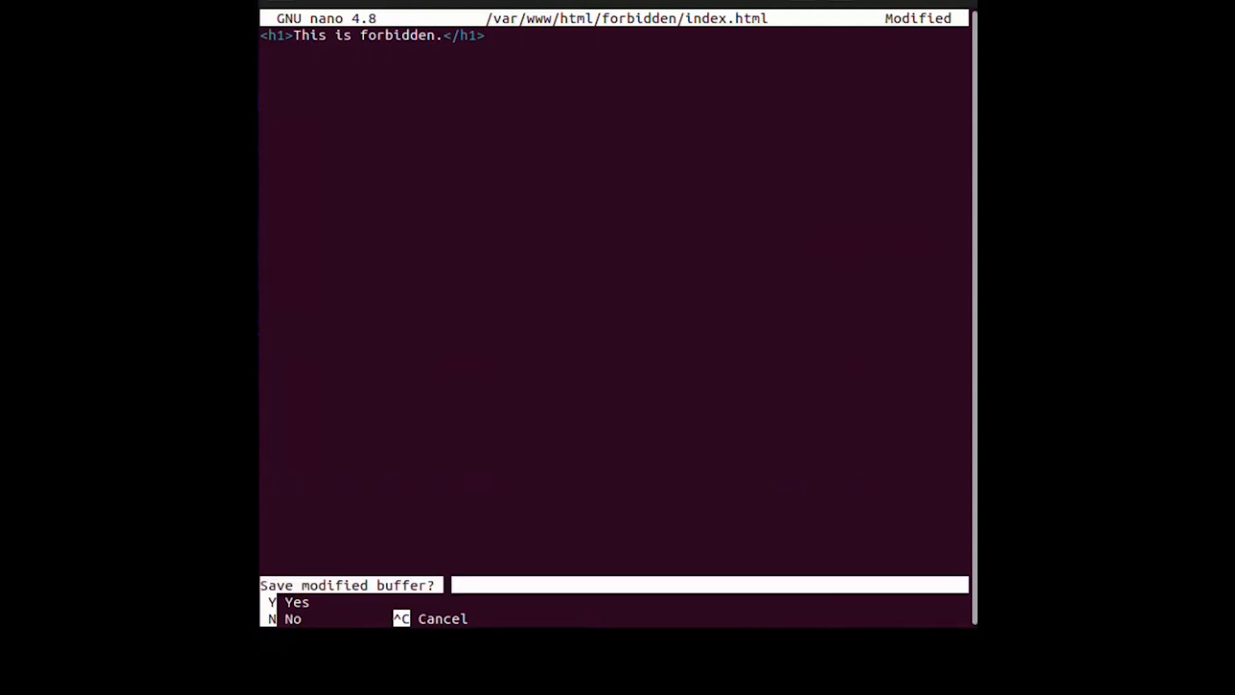
pyautogui.press('y')
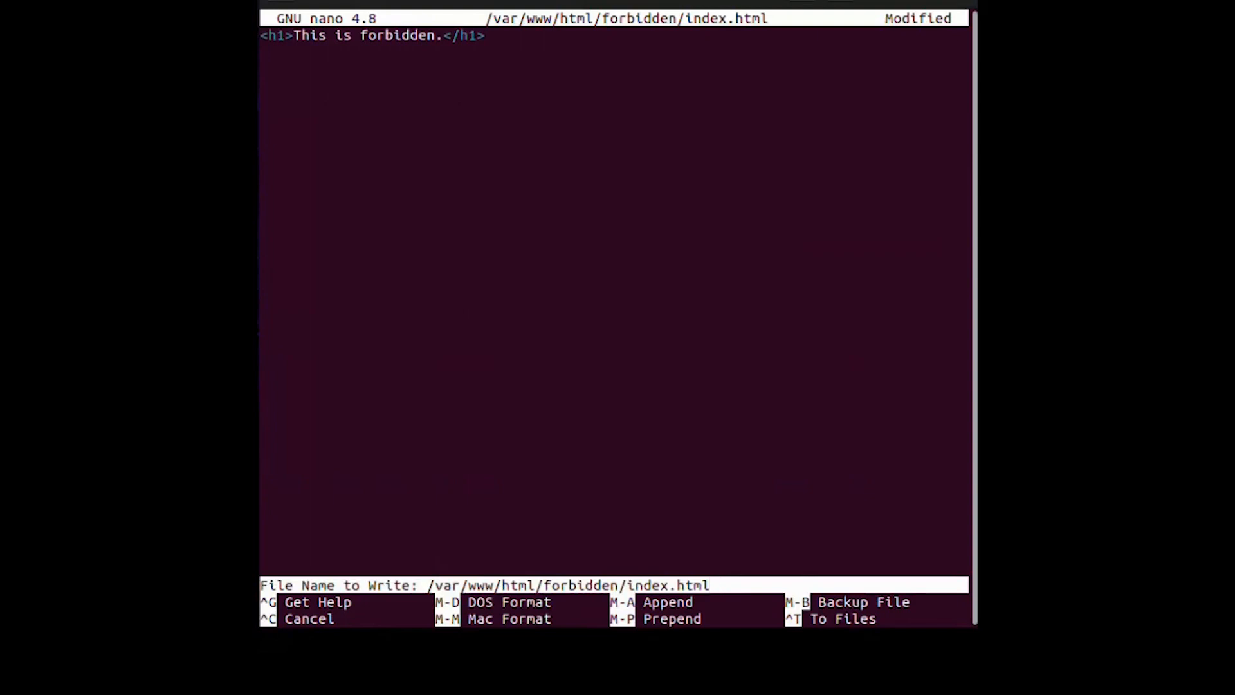
pyautogui.press('Enter')
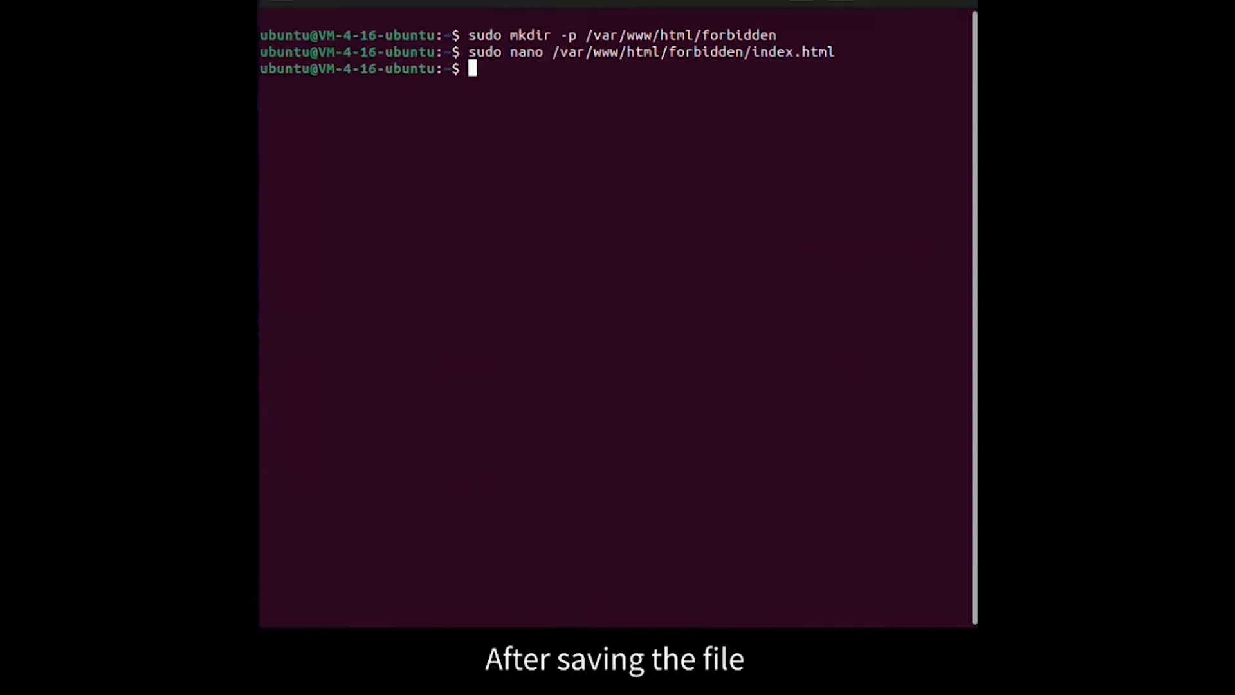
pyautogui.write('sudo a')
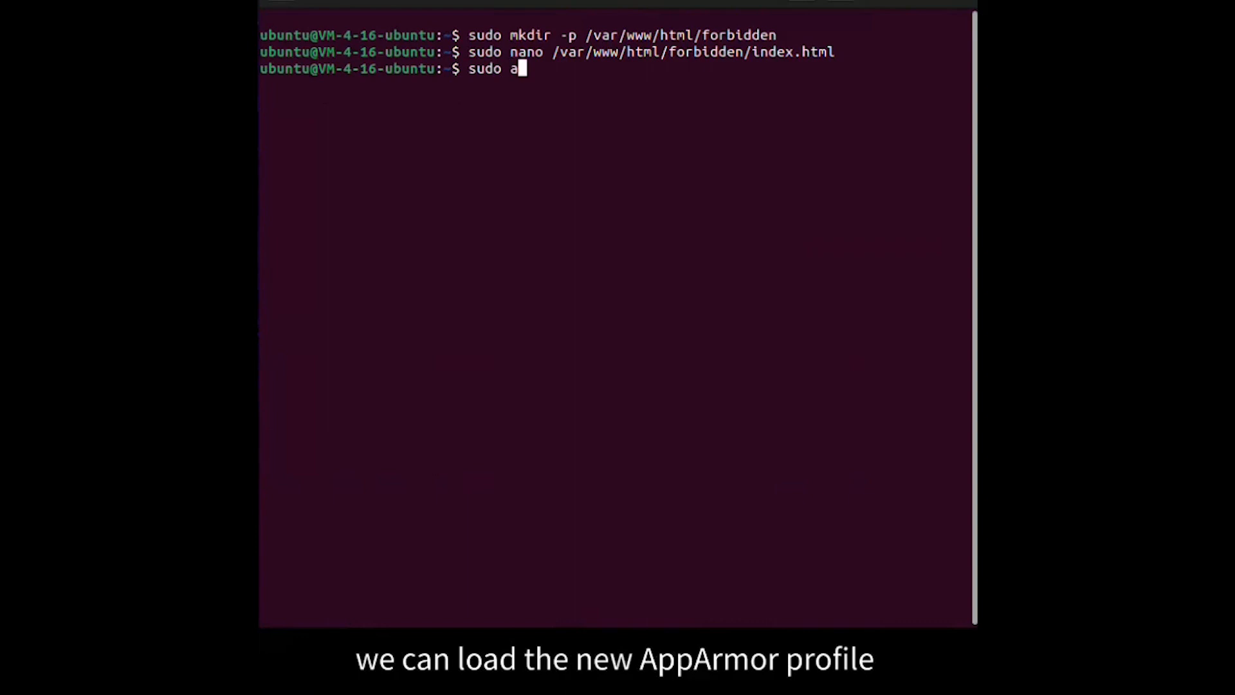
# - Reload the profile with apparmor_parser -r /etc/apparmor.d/usr.sbin.nginx
pyautogui.write('pparmor')
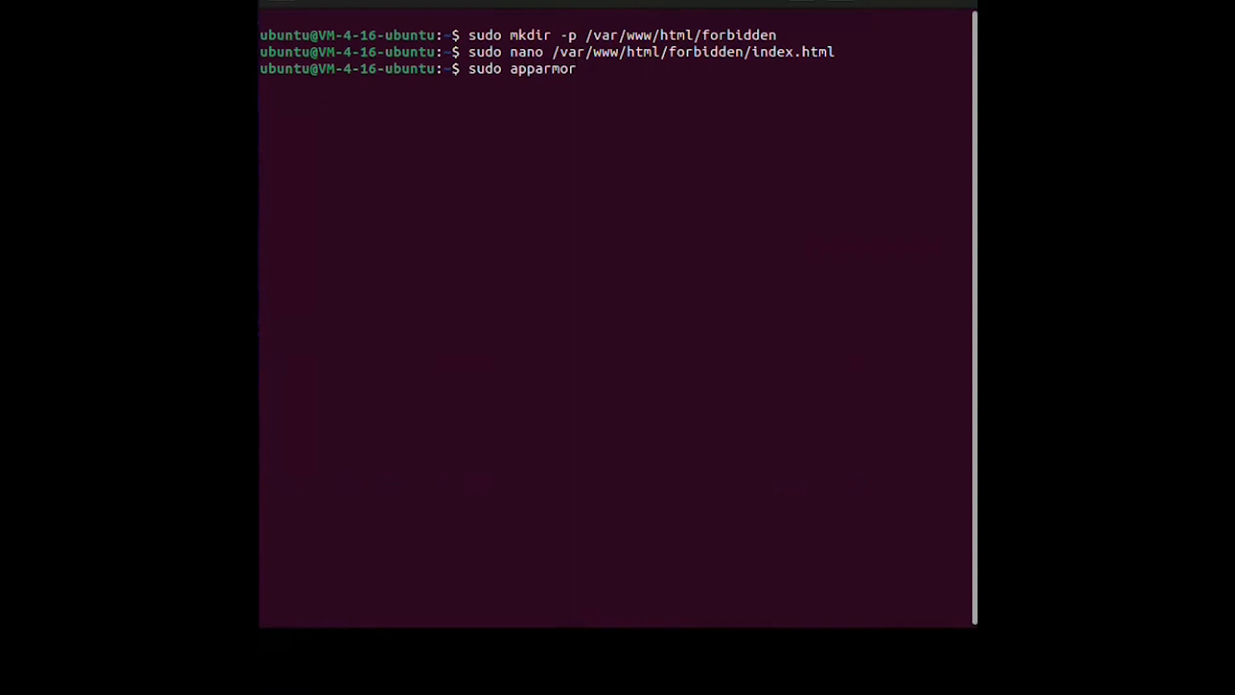
pyautogui.write('_parser -r /etc/apparmor.d/usr.s')
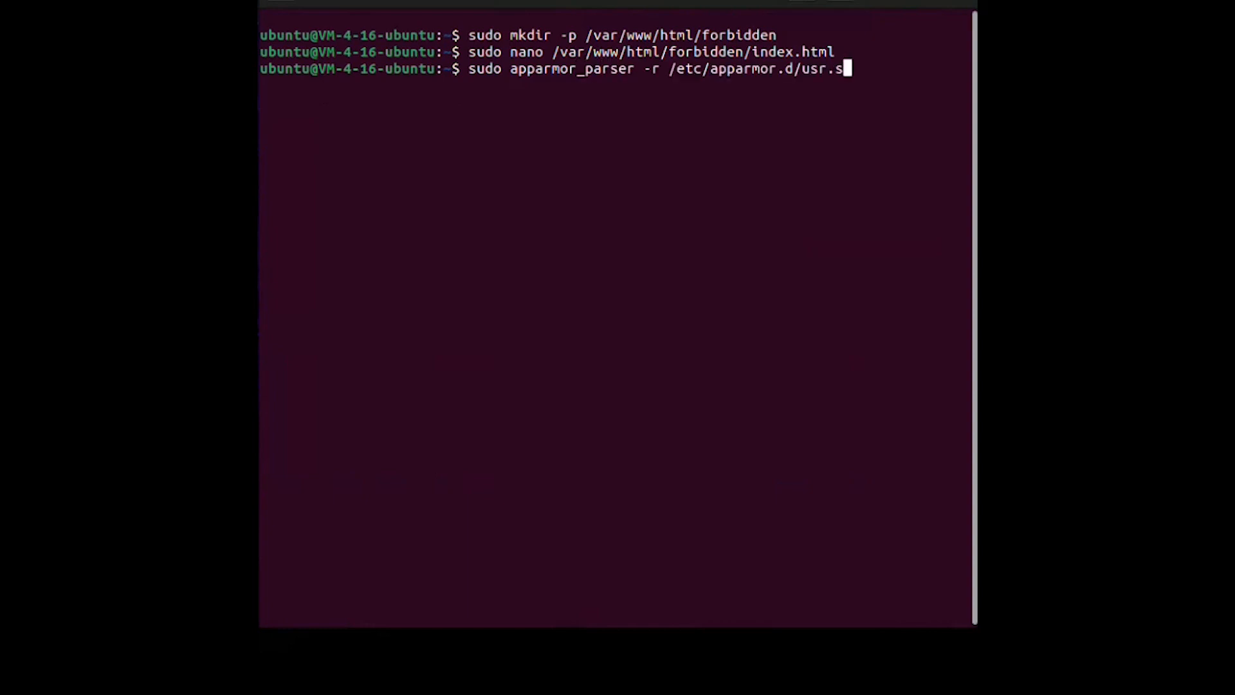
pyautogui.write('bin.nginx')
pyautogui.write('sudo')
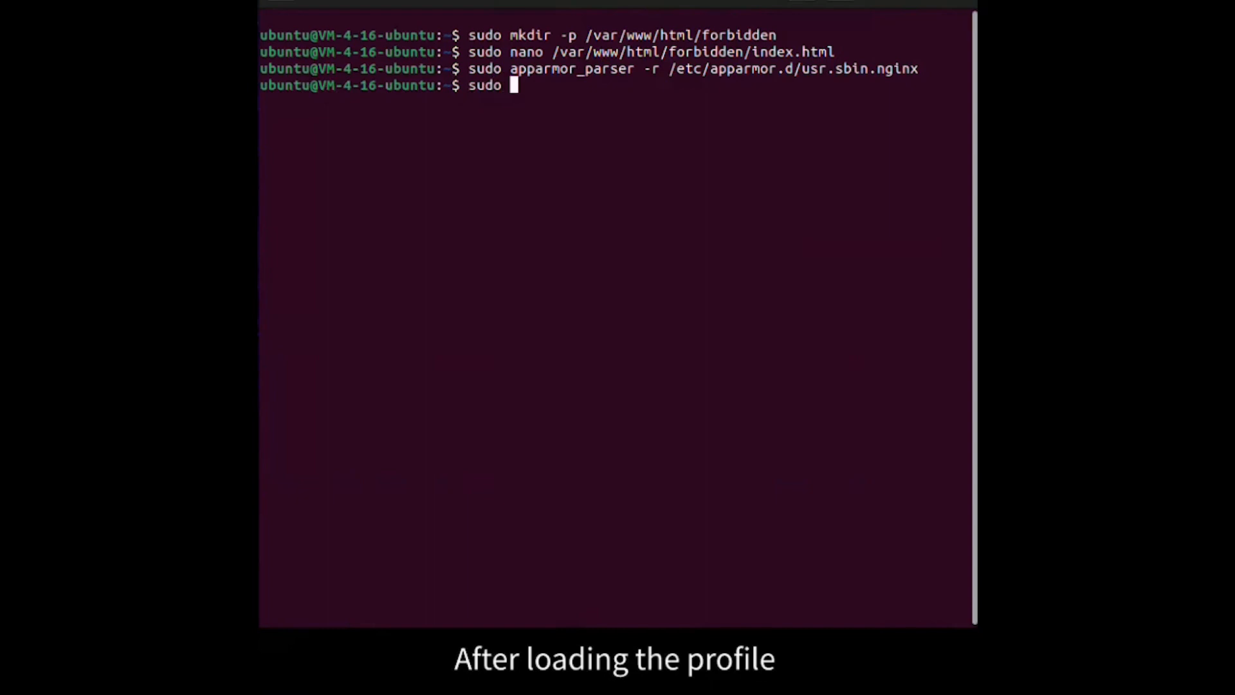
pyautogui.write('aa-enf')
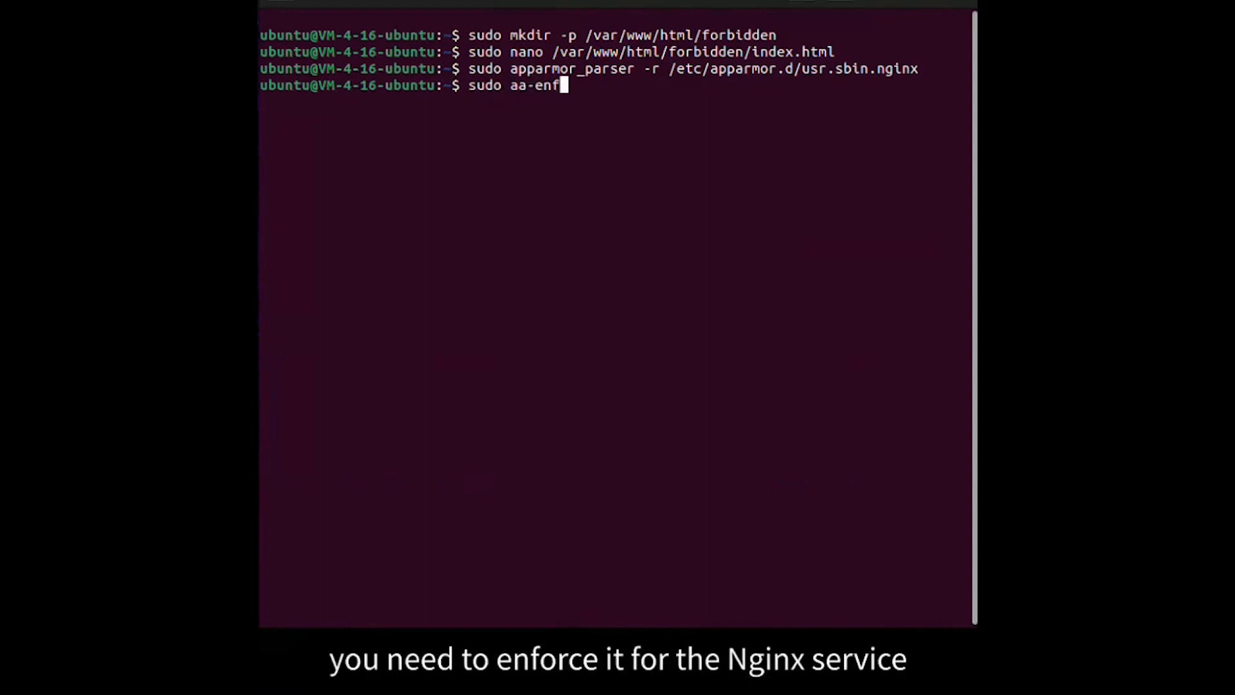
# - Switch the /usr/sbin/nginx profile to enforce mode with aa-enforce
pyautogui.write('orce')
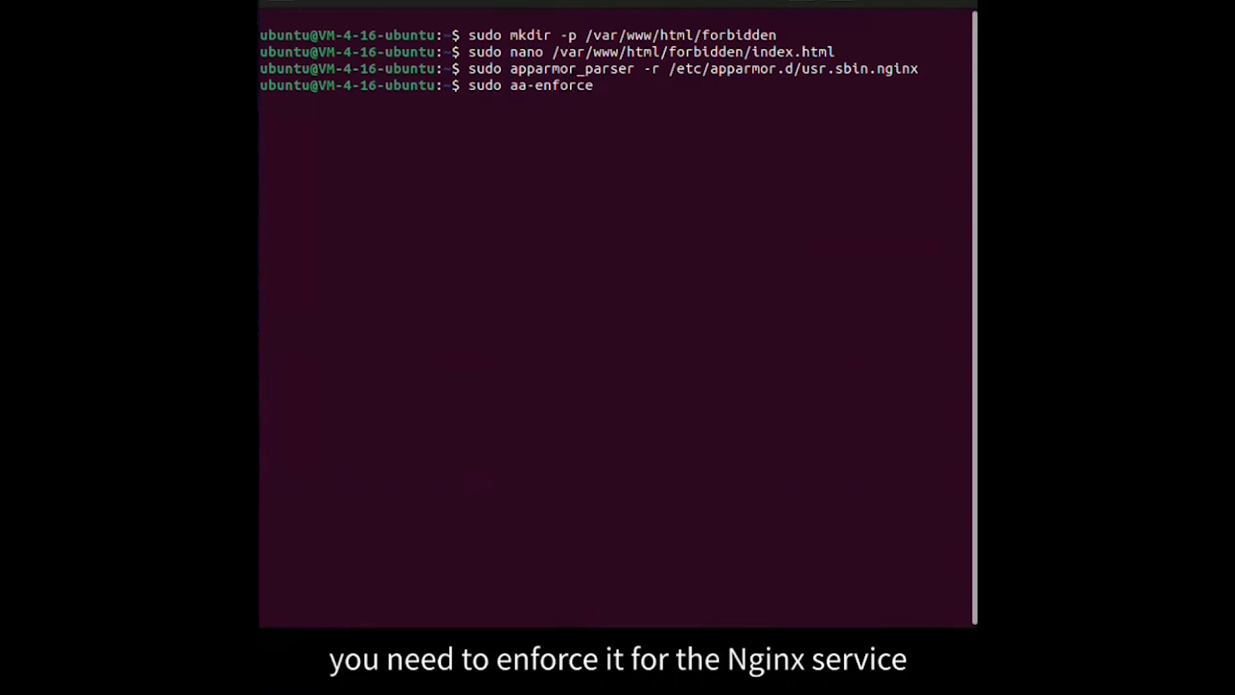
pyautogui.write('/')
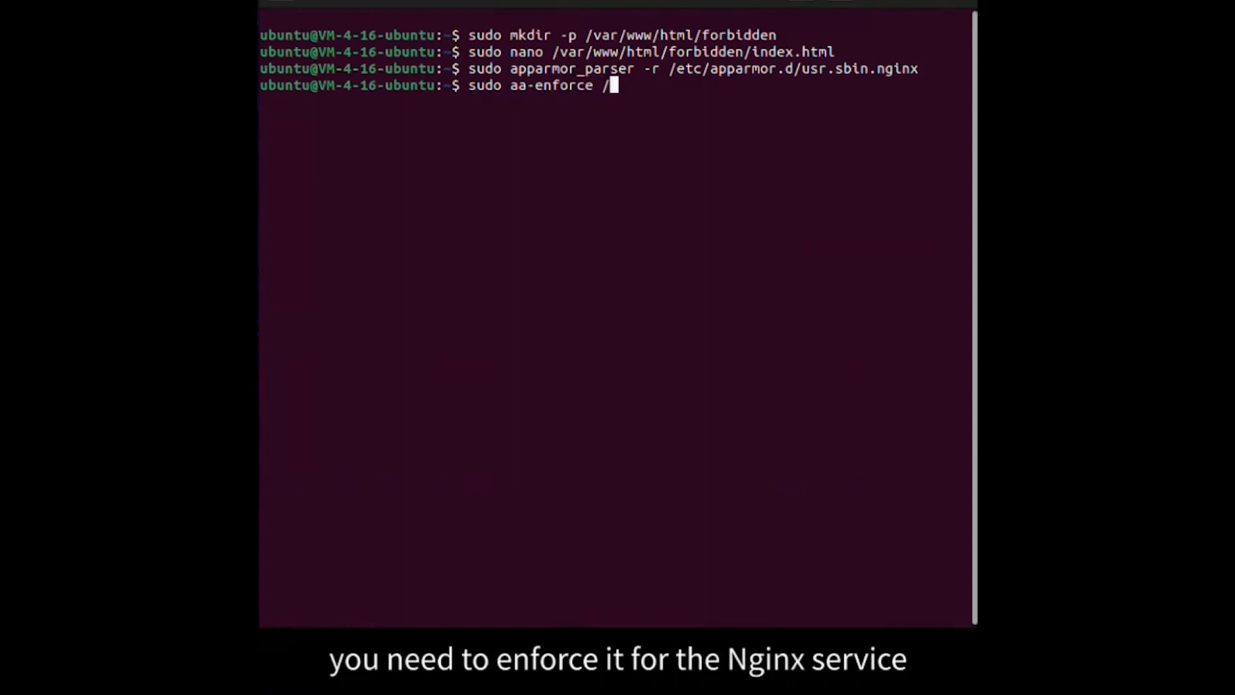
pyautogui.write('usr/sb')
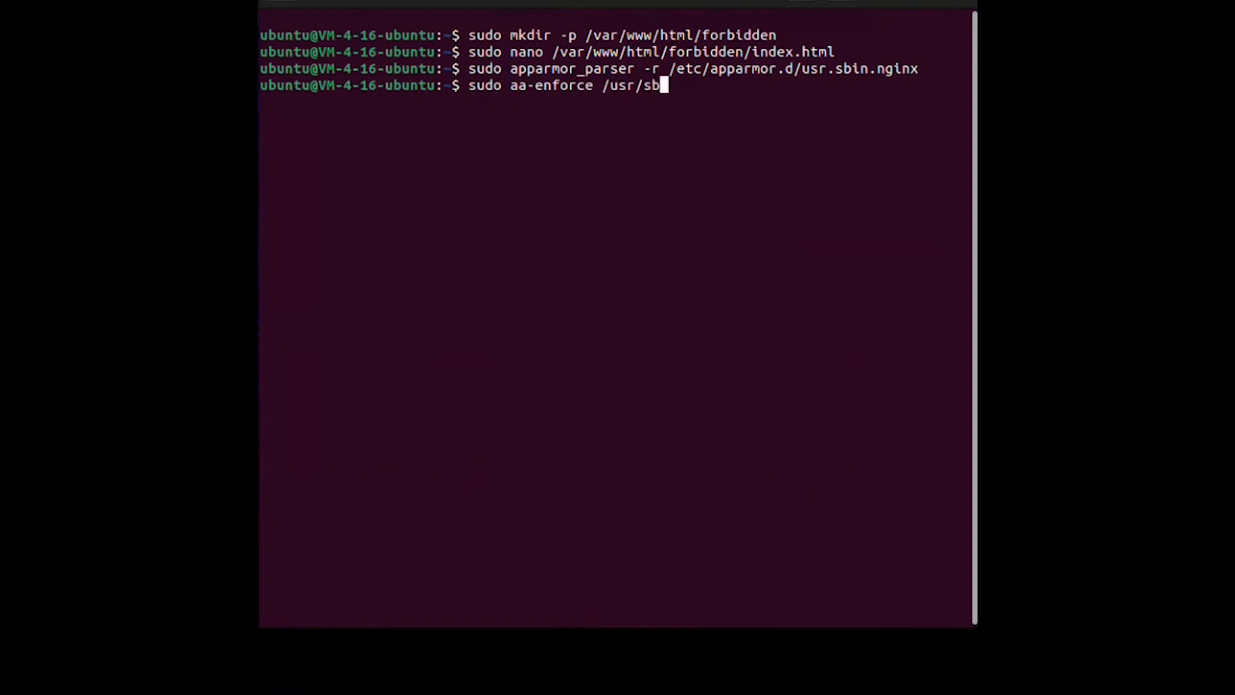
pyautogui.write('in/nginx')
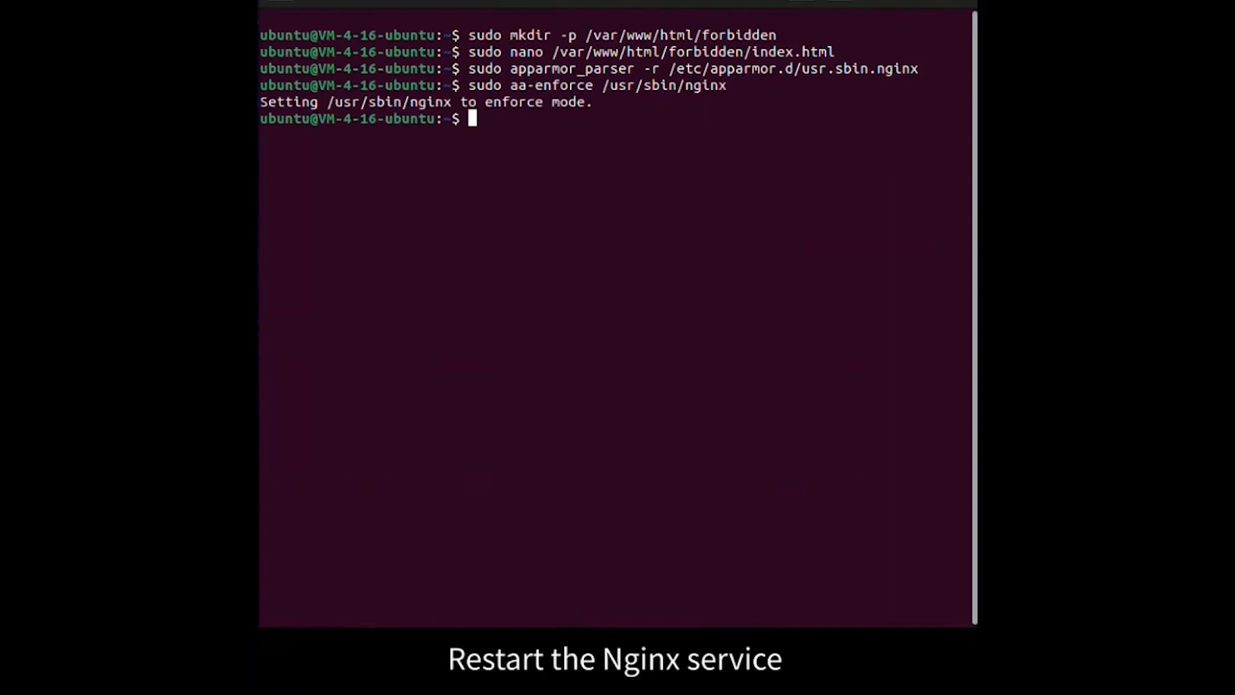
# - Restart nginx with sudo systemctl restart nginx
pyautogui.write('sudo syst')
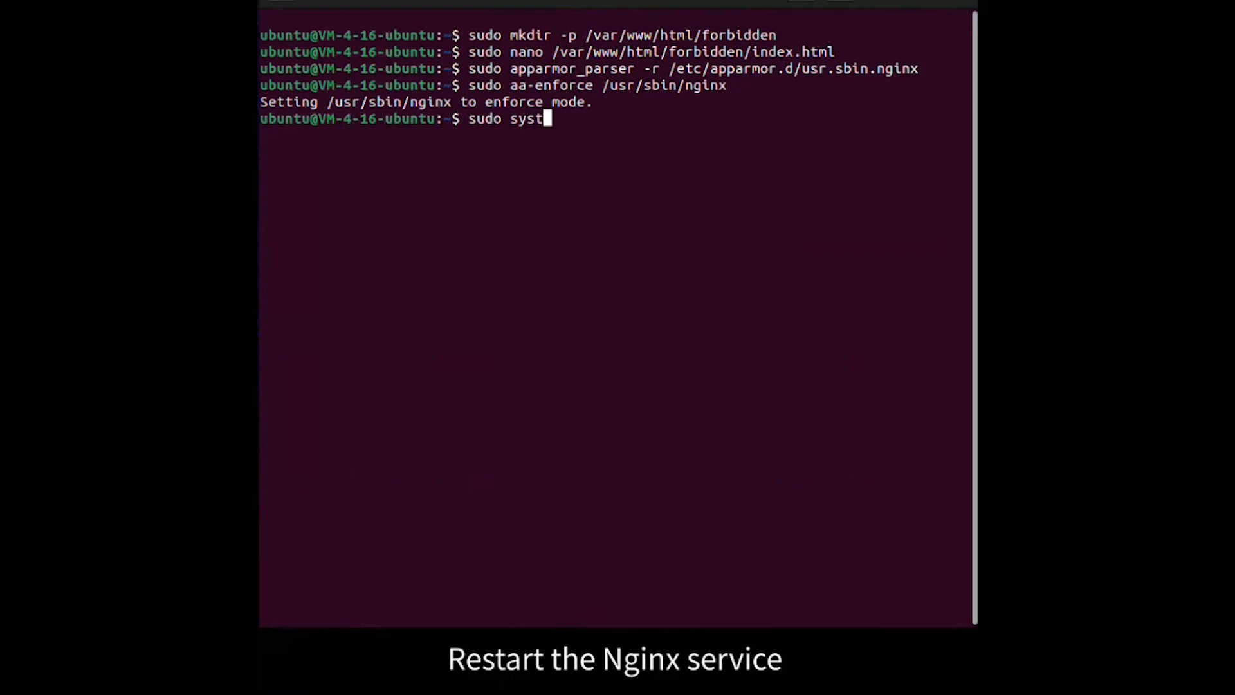
pyautogui.write('emctl')
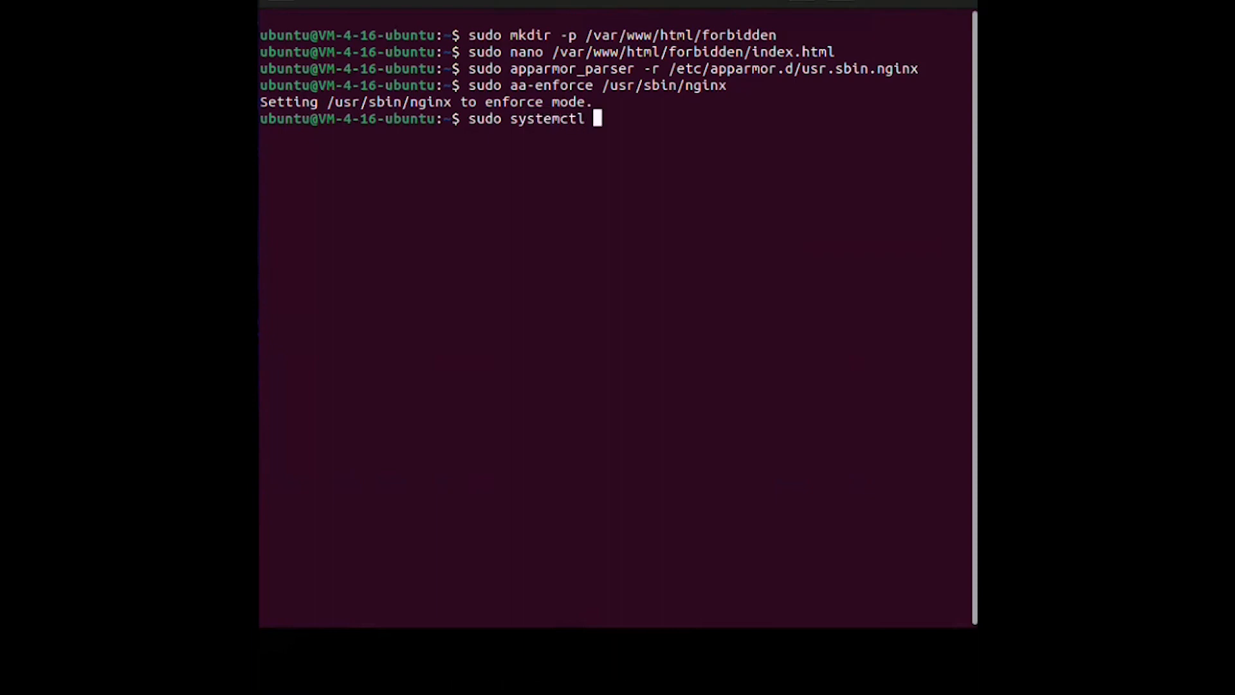
pyautogui.write('restart')
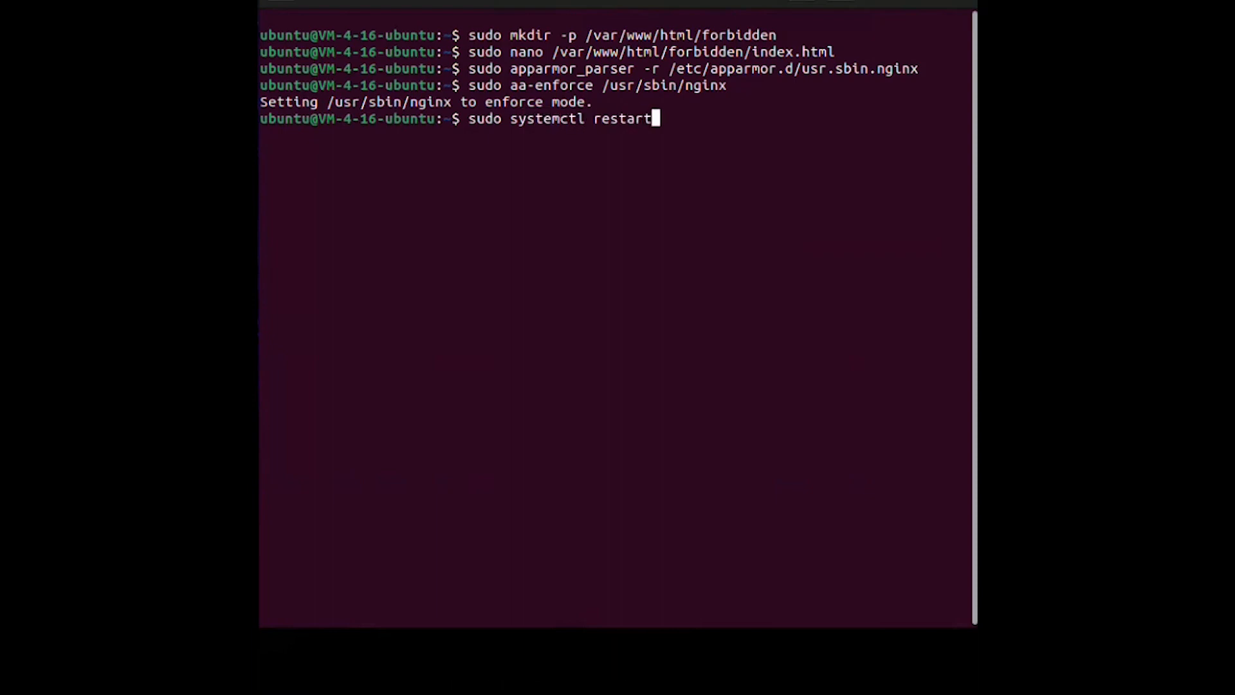
pyautogui.write('nginx')
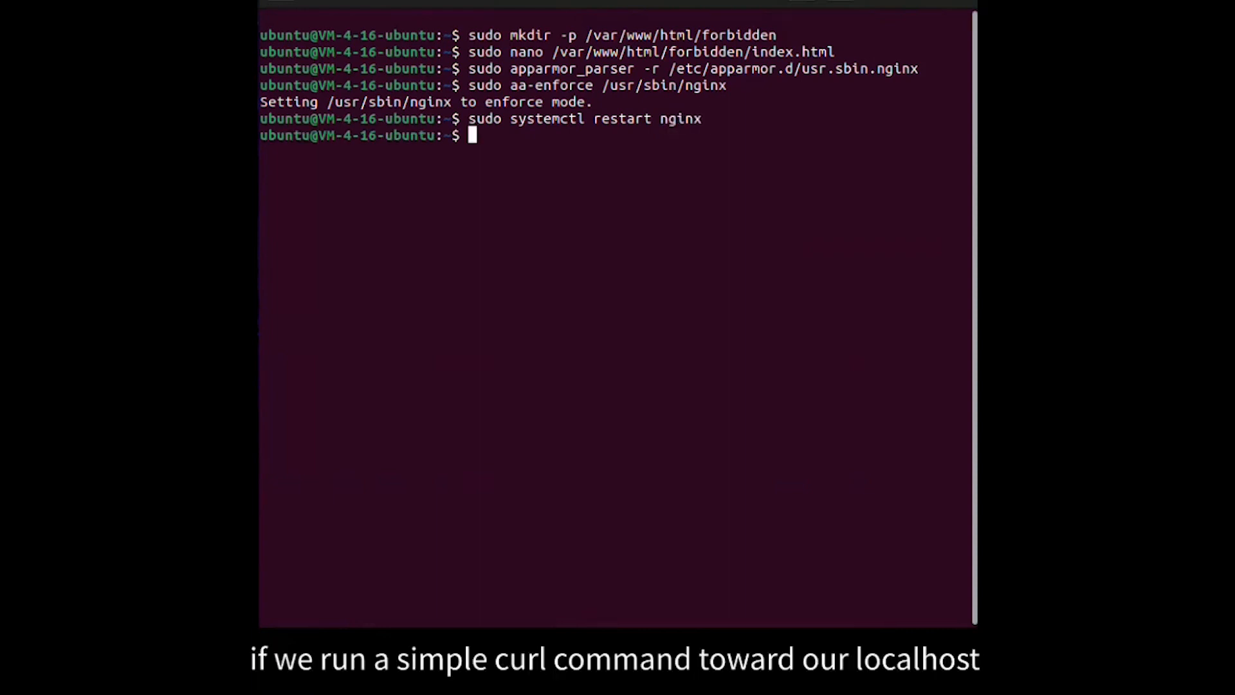
# - Fetch the server home page at 101.32.223.170 with curl to confirm the welcome page
pyautogui.write('curl')
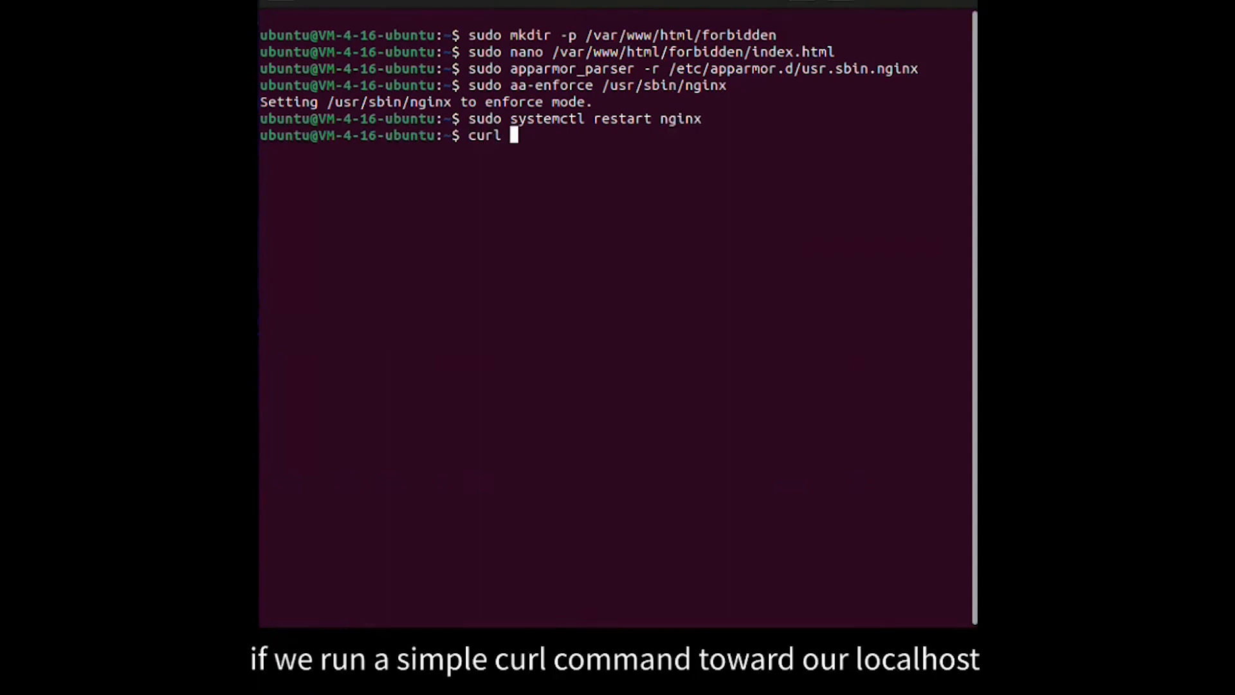
pyautogui.write('http:')
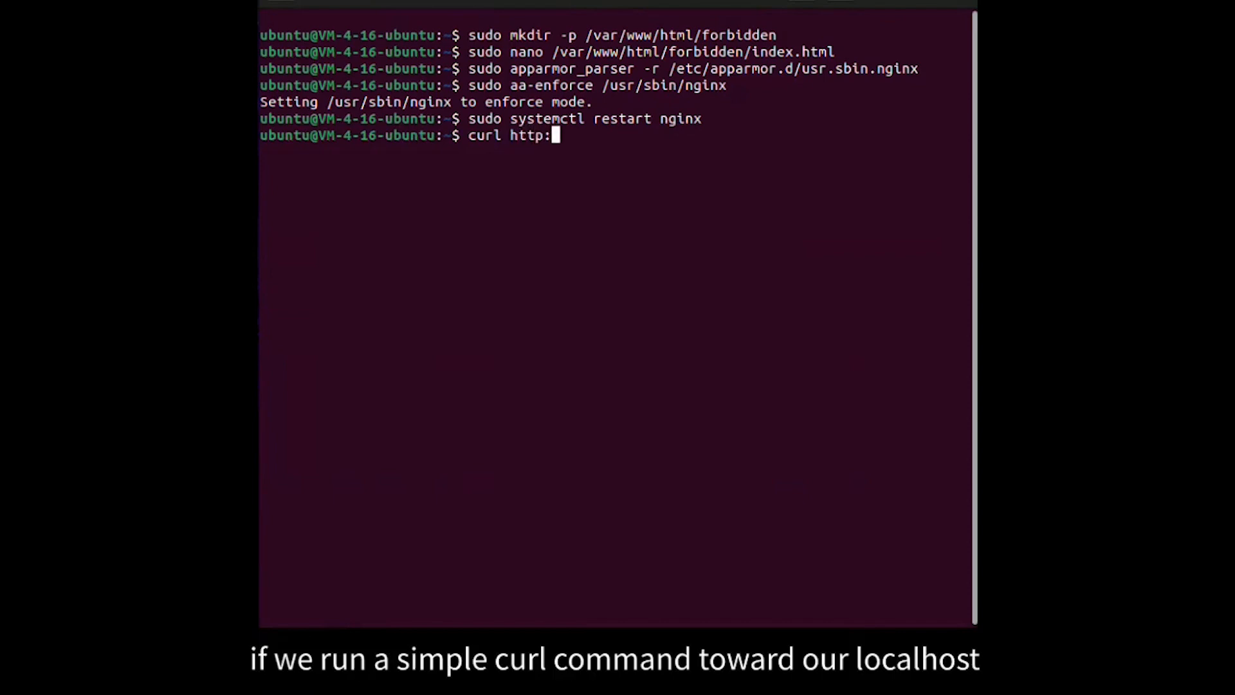
pyautogui.write('//')
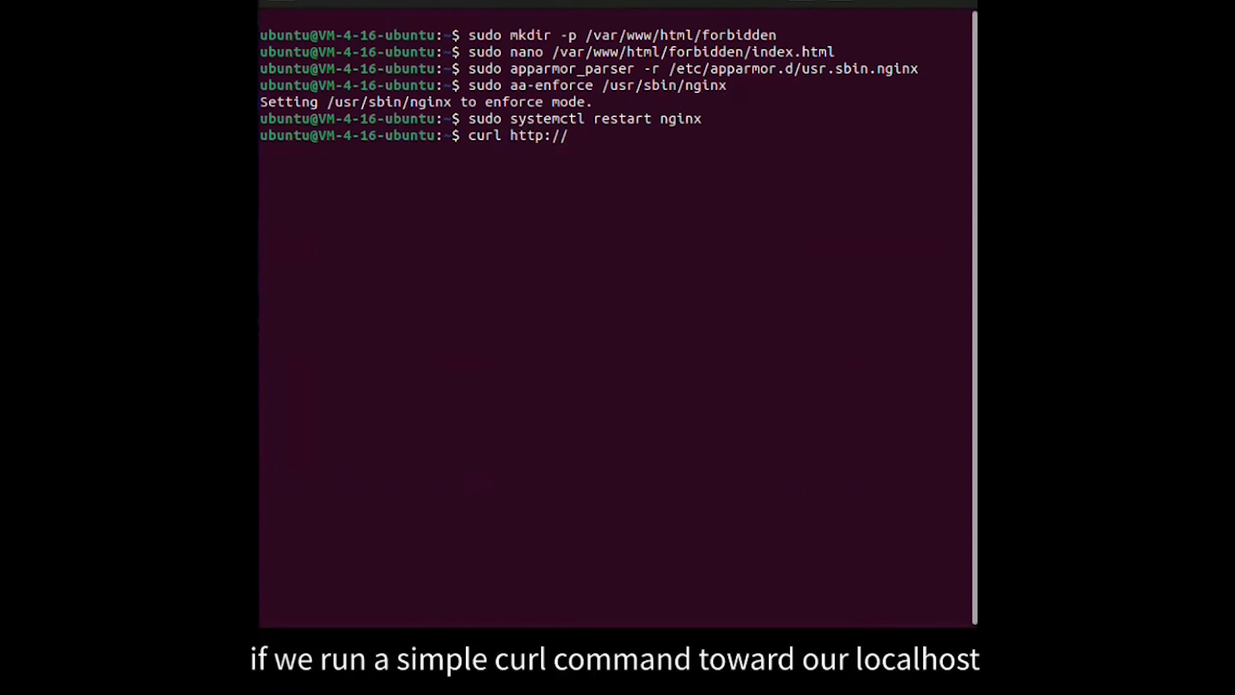
pyautogui.write('101.')
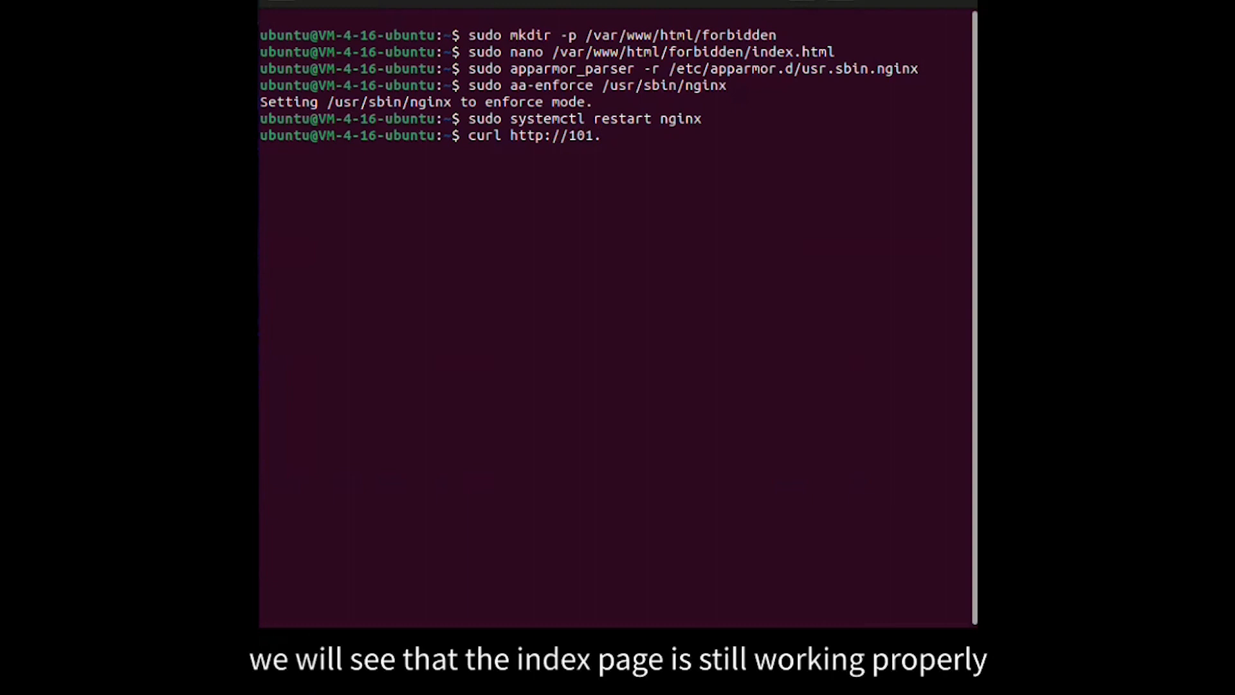
pyautogui.write('32')
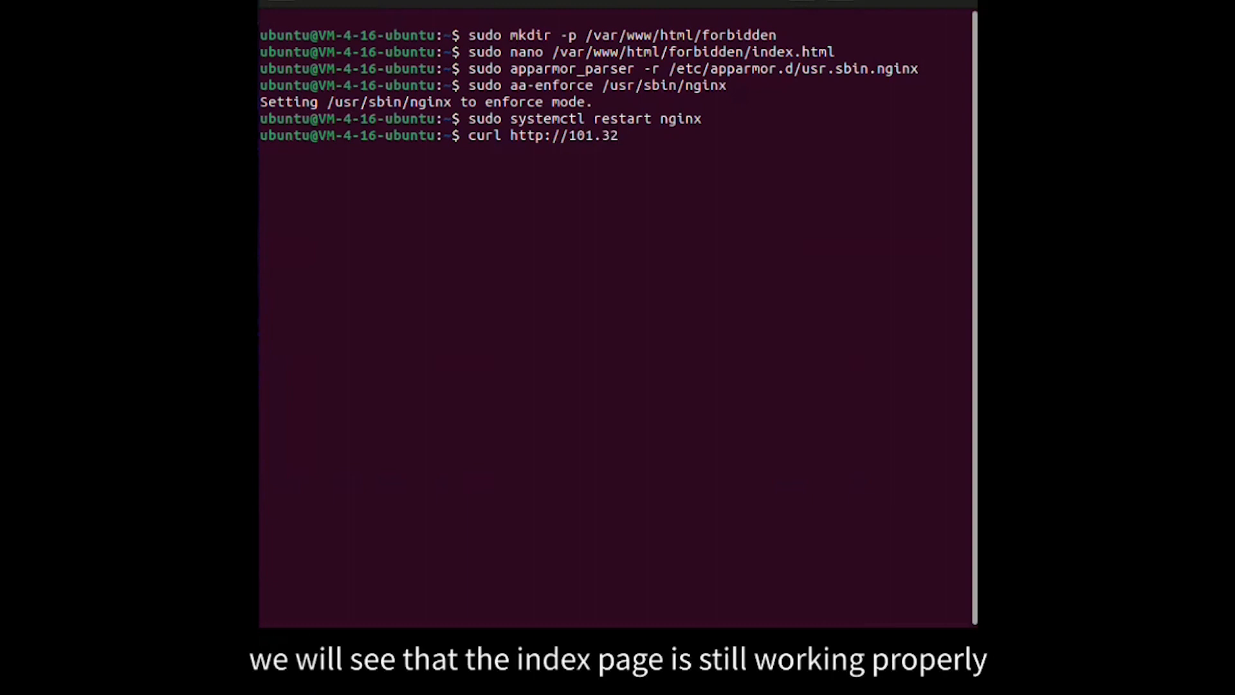
pyautogui.write('.223.')
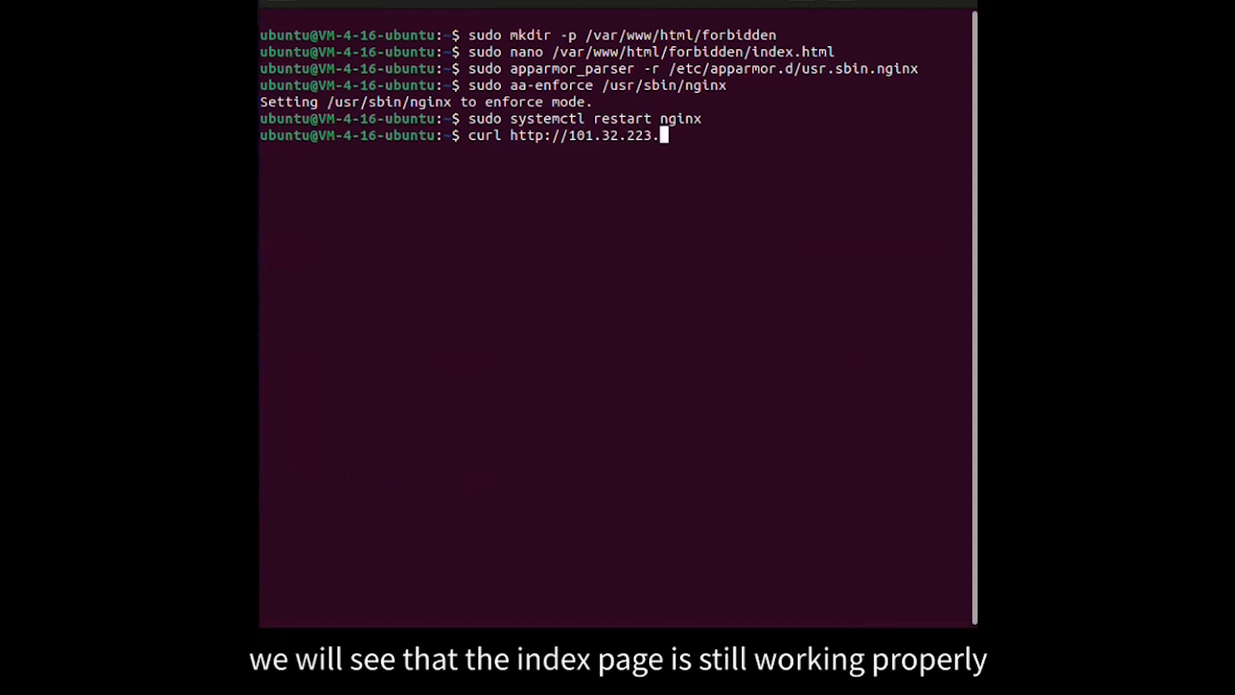
pyautogui.press('Return')
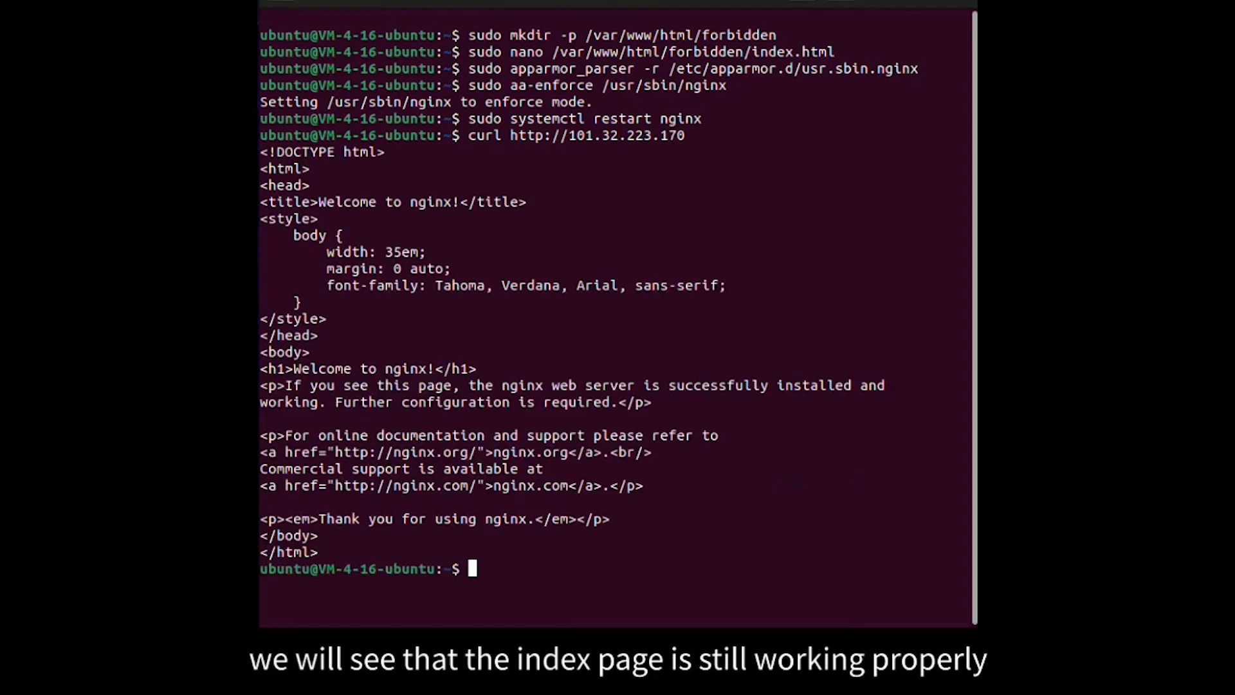
pyautogui.write('curl http://101')
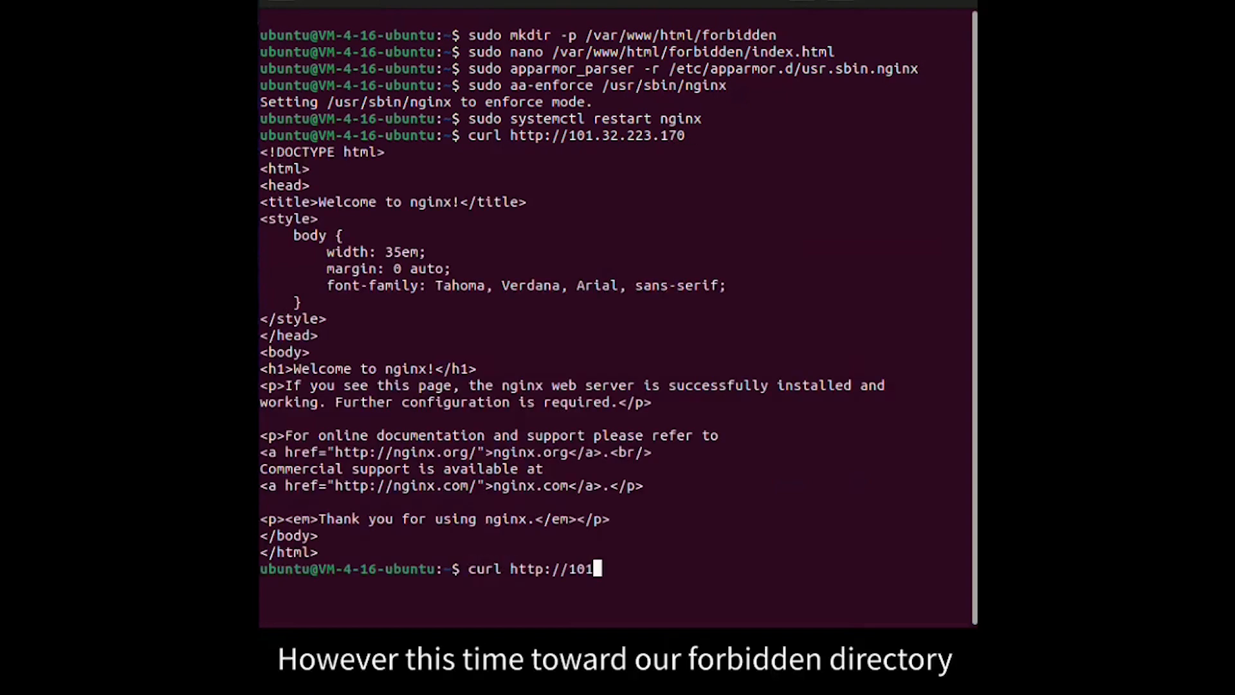
pyautogui.write('.32')
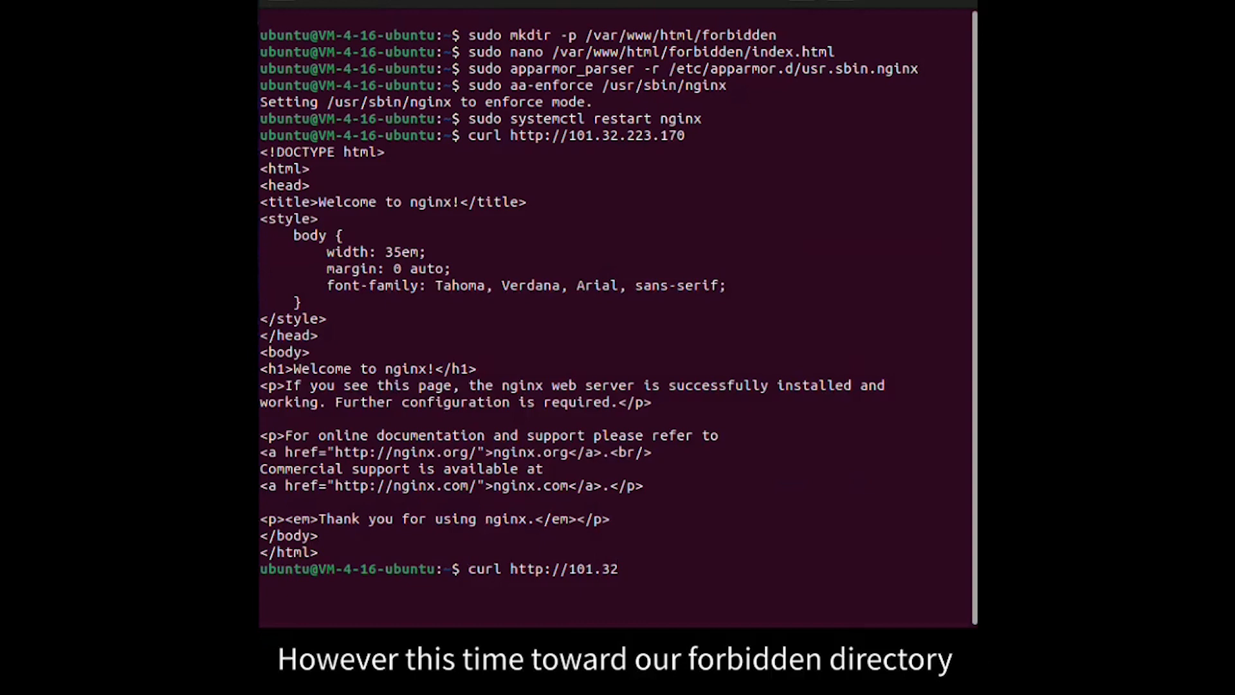
pyautogui.write('.223.170')
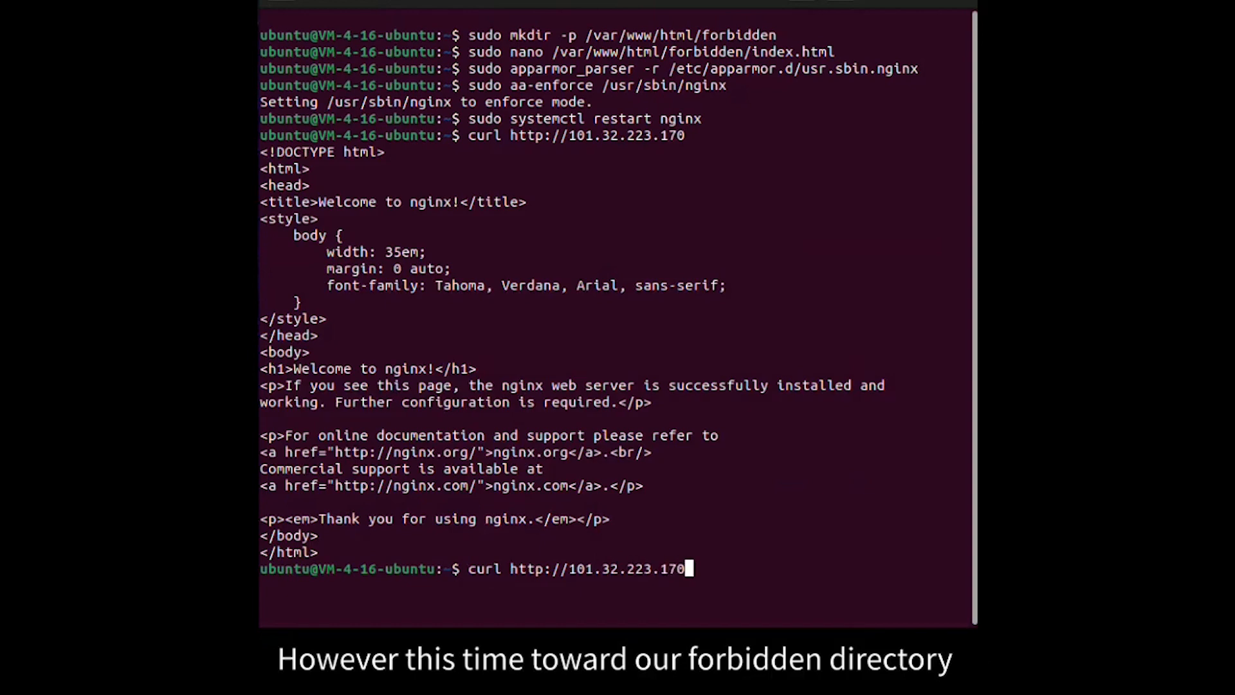
pyautogui.write('/forbidden/index.')
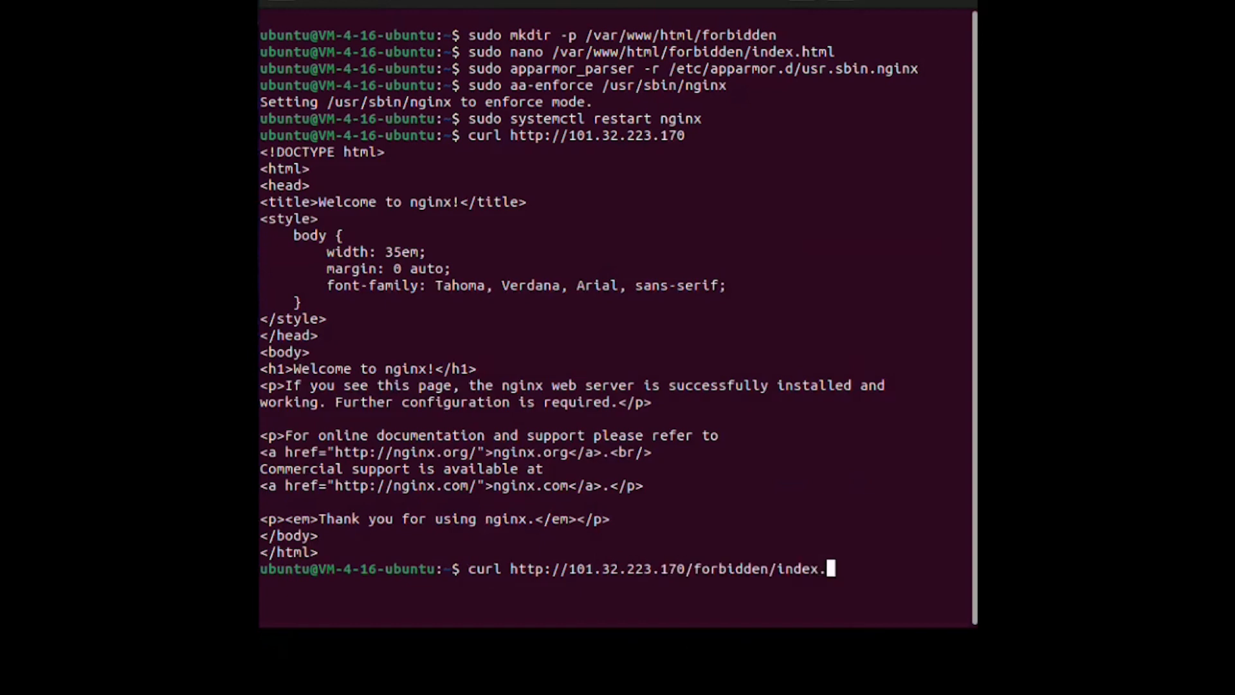
pyautogui.write('html')
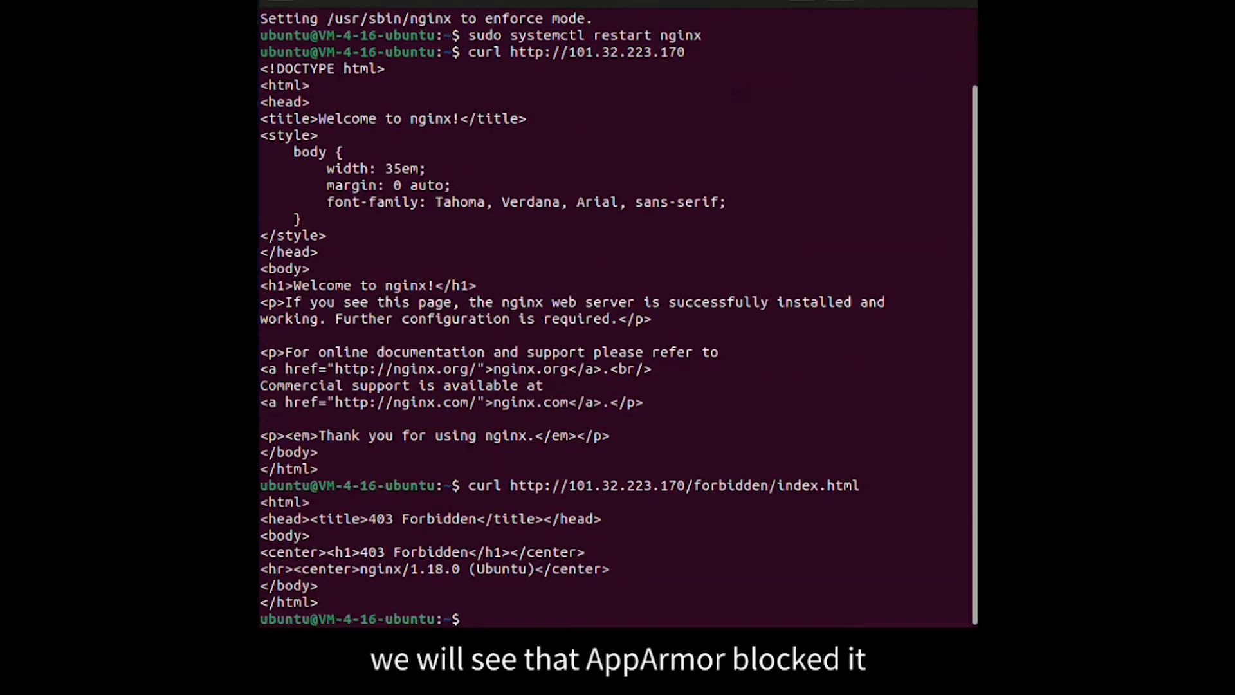
pyautogui.write('s')
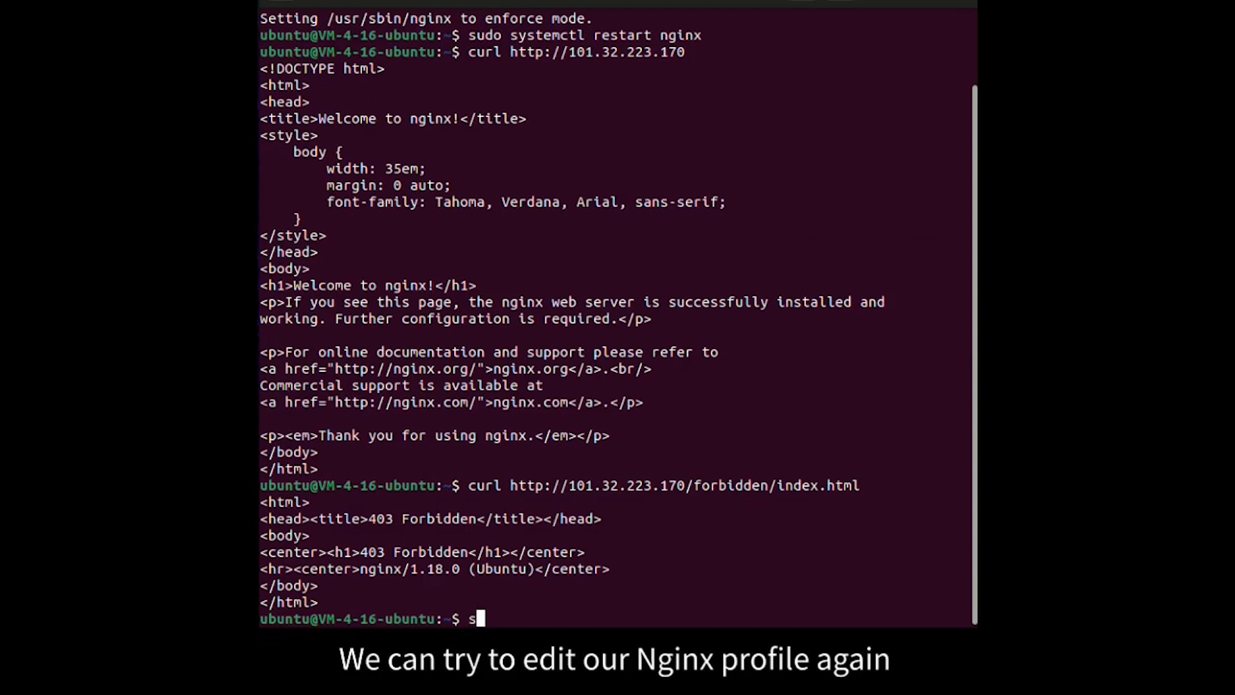
# - Delete the /etc/nginx/nginx.conf read rule from /etc/apparmor.d/usr.sbin.nginx in nano and save
pyautogui.write('udo')
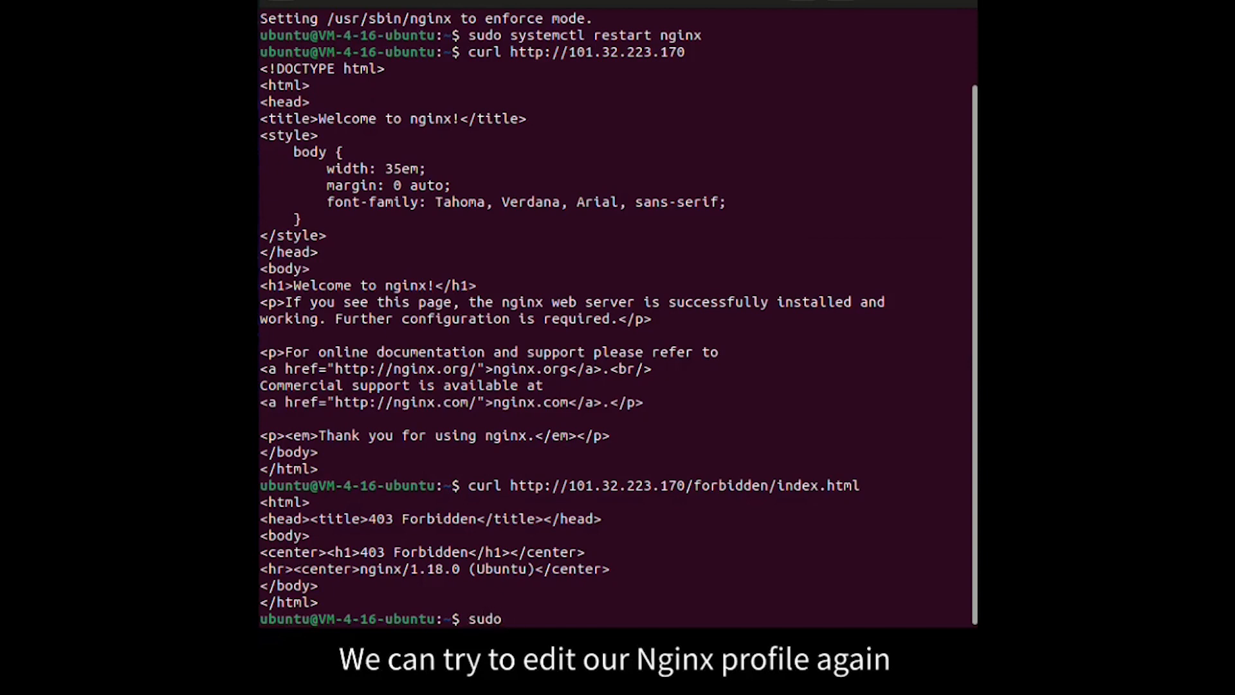
pyautogui.write('nano')
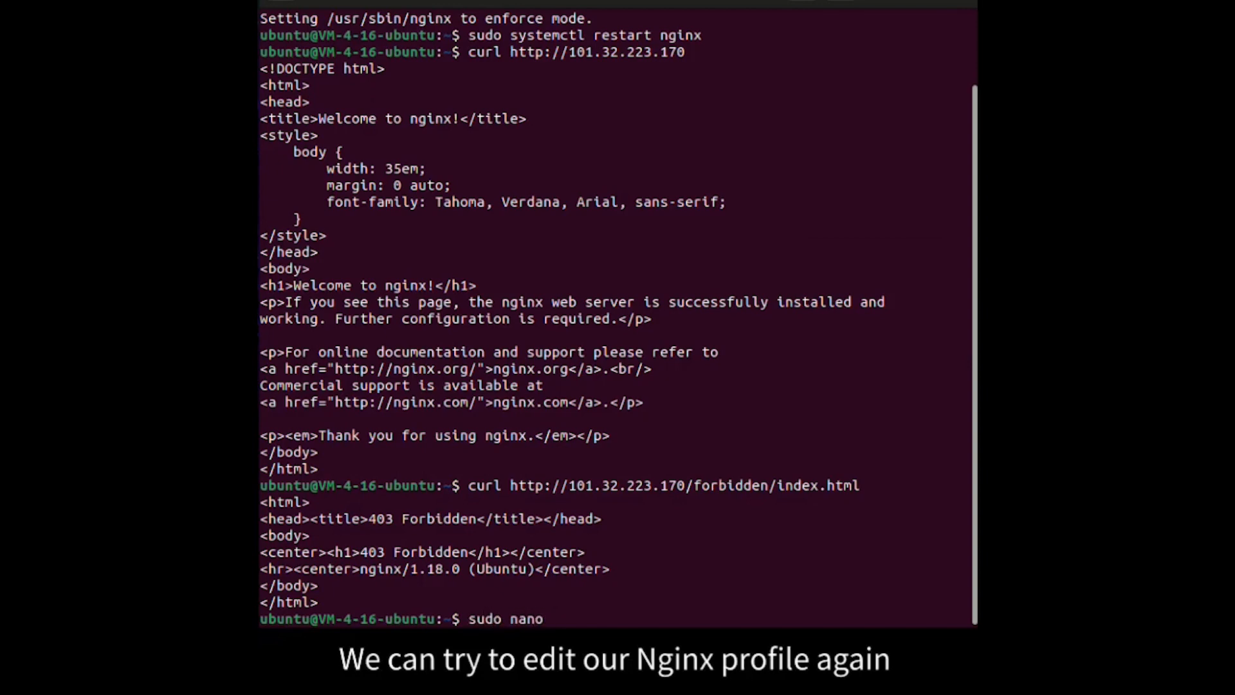
pyautogui.write('/etc/')
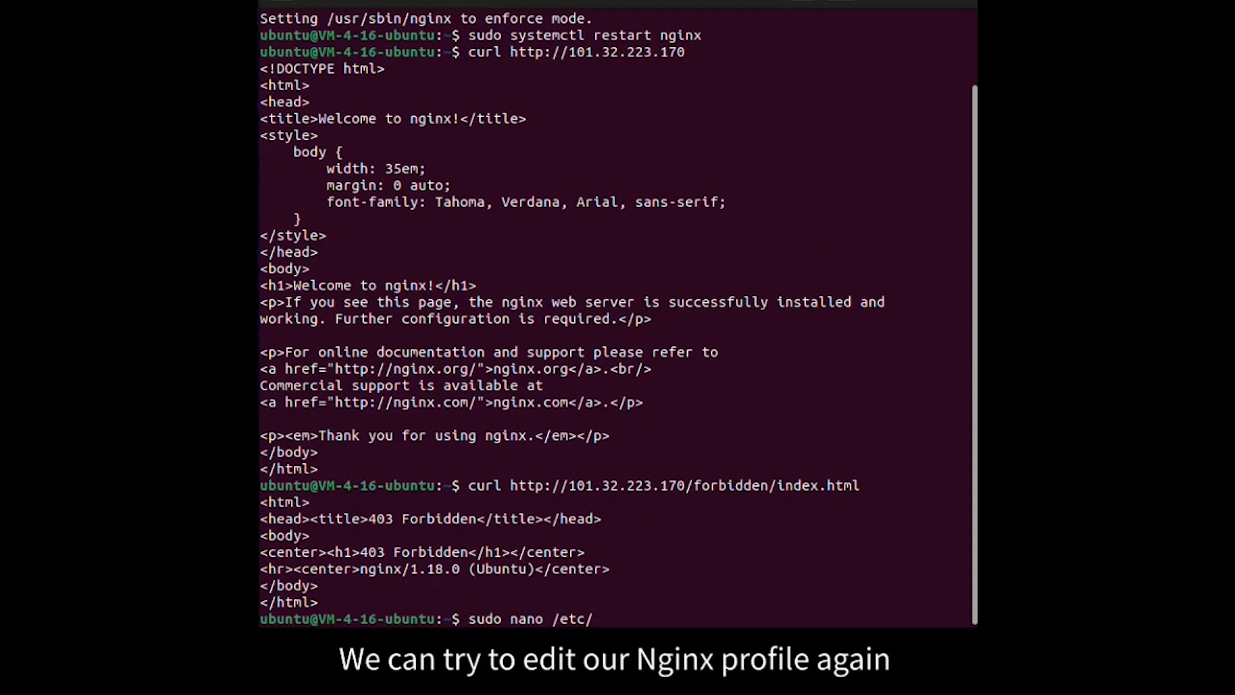
pyautogui.write('apparmor.d/usr.sbin.nginx')
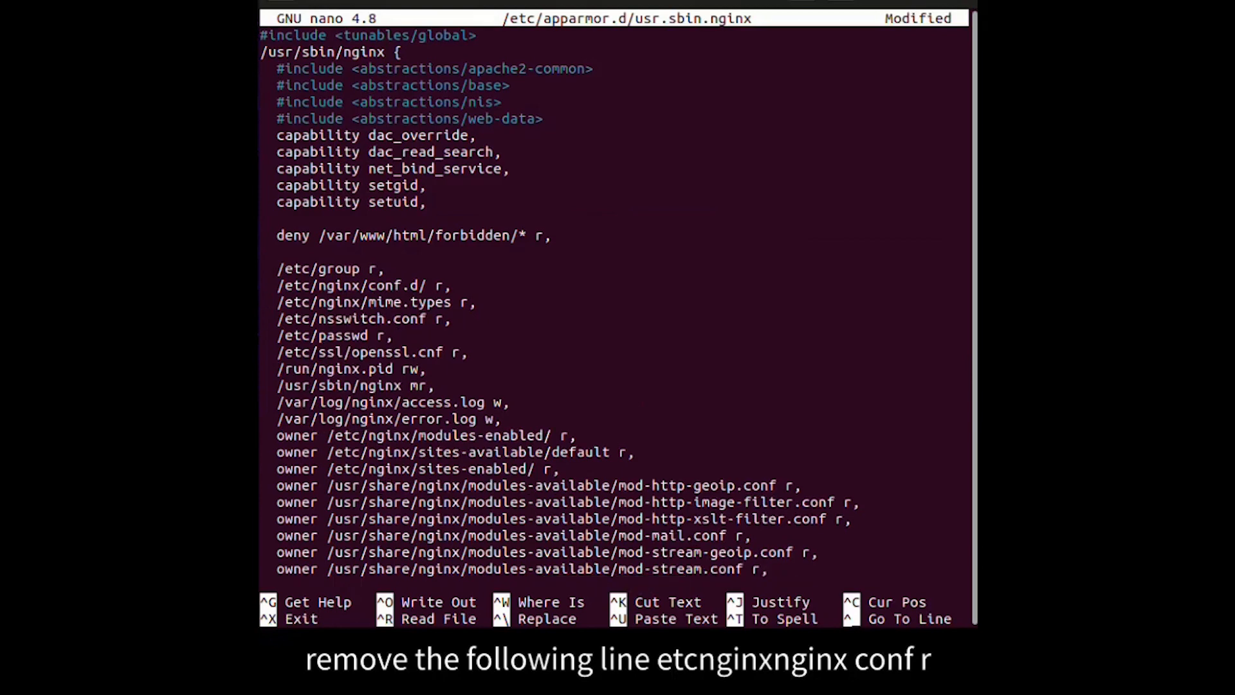
pyautogui.press('ctrl+o')
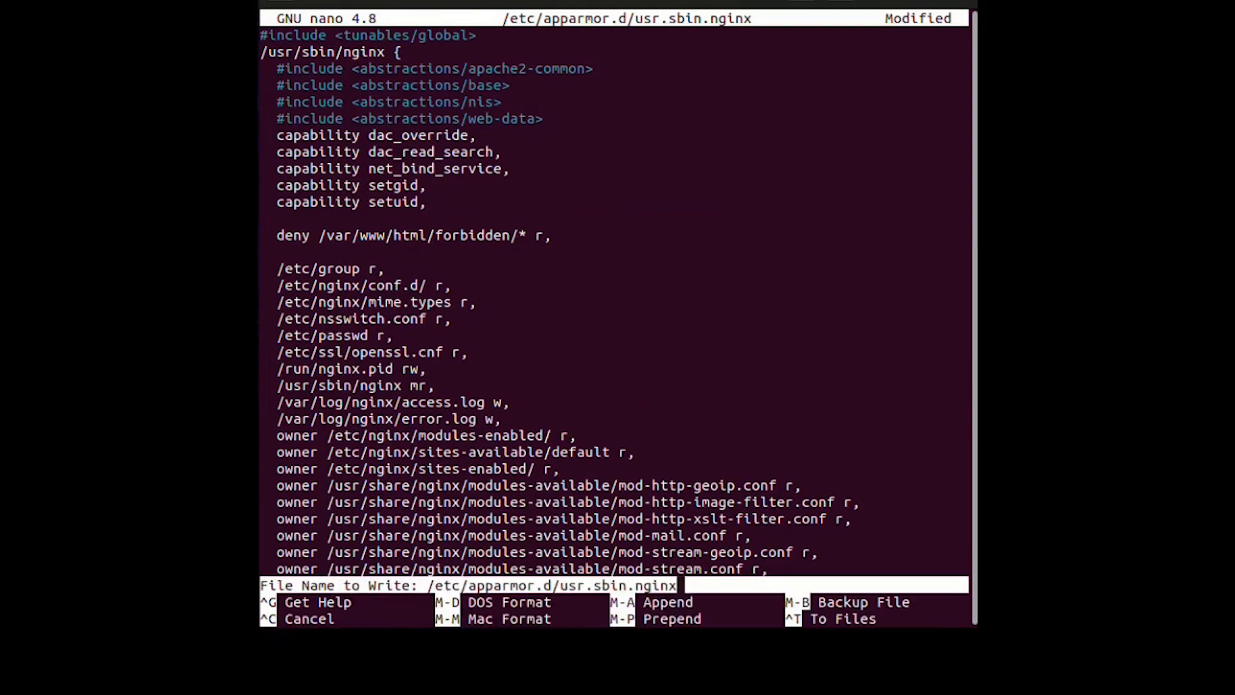
pyautogui.press('Enter')
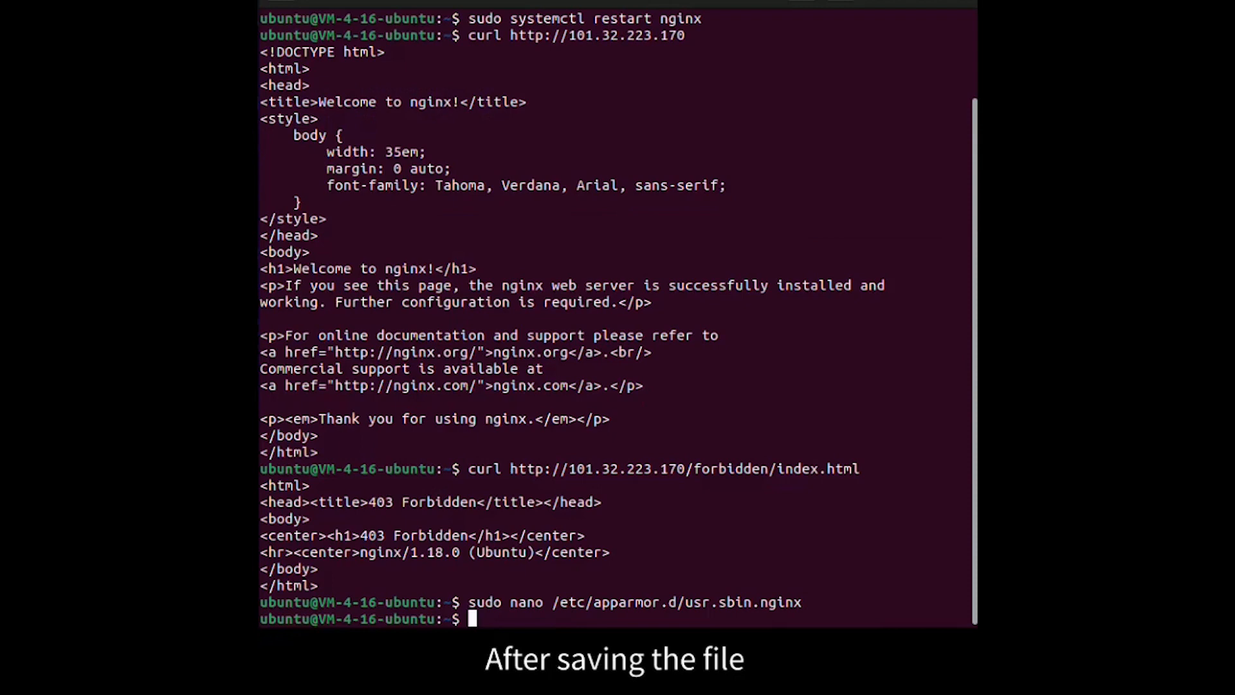
# - Reload the edited usr.sbin.nginx profile with apparmor_parser -r
pyautogui.write('sudo')
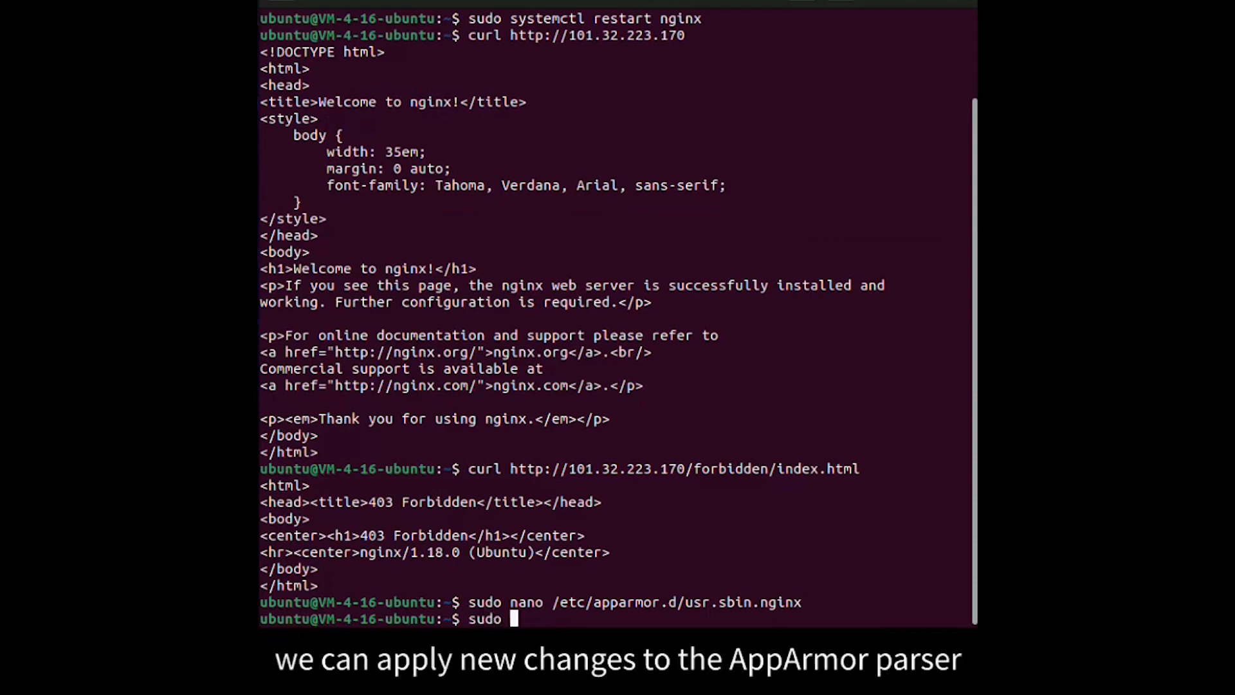
pyautogui.write('ap')
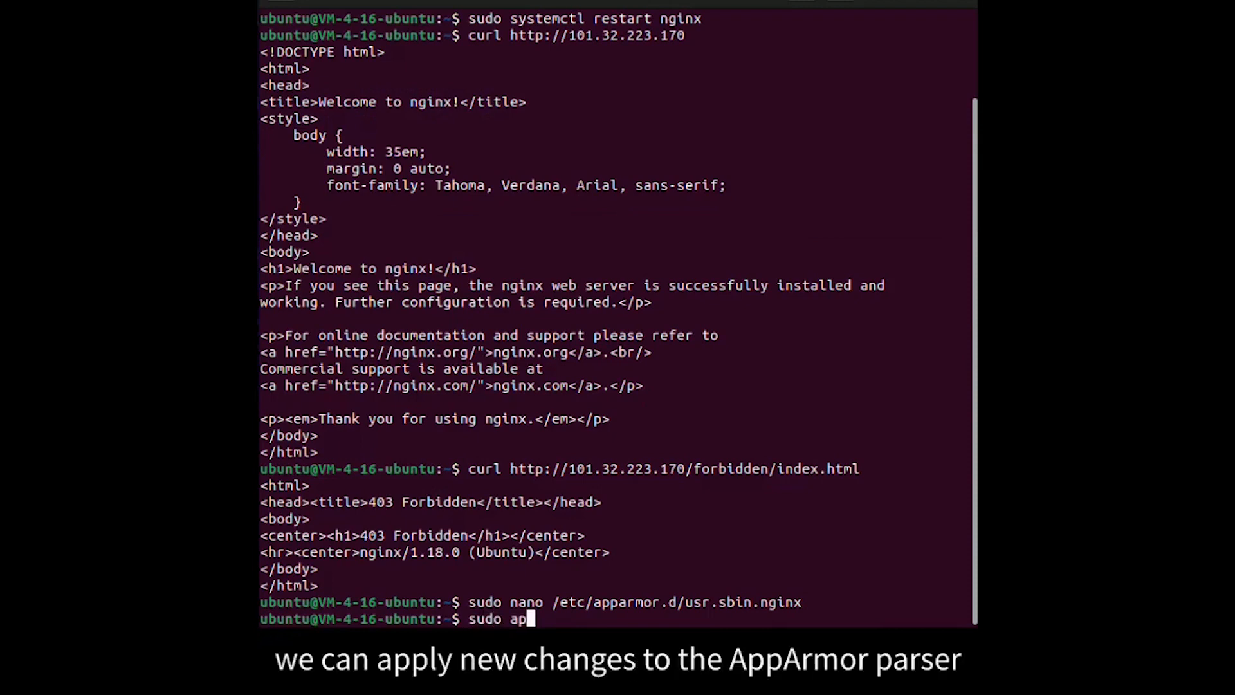
pyautogui.write('parmor_')
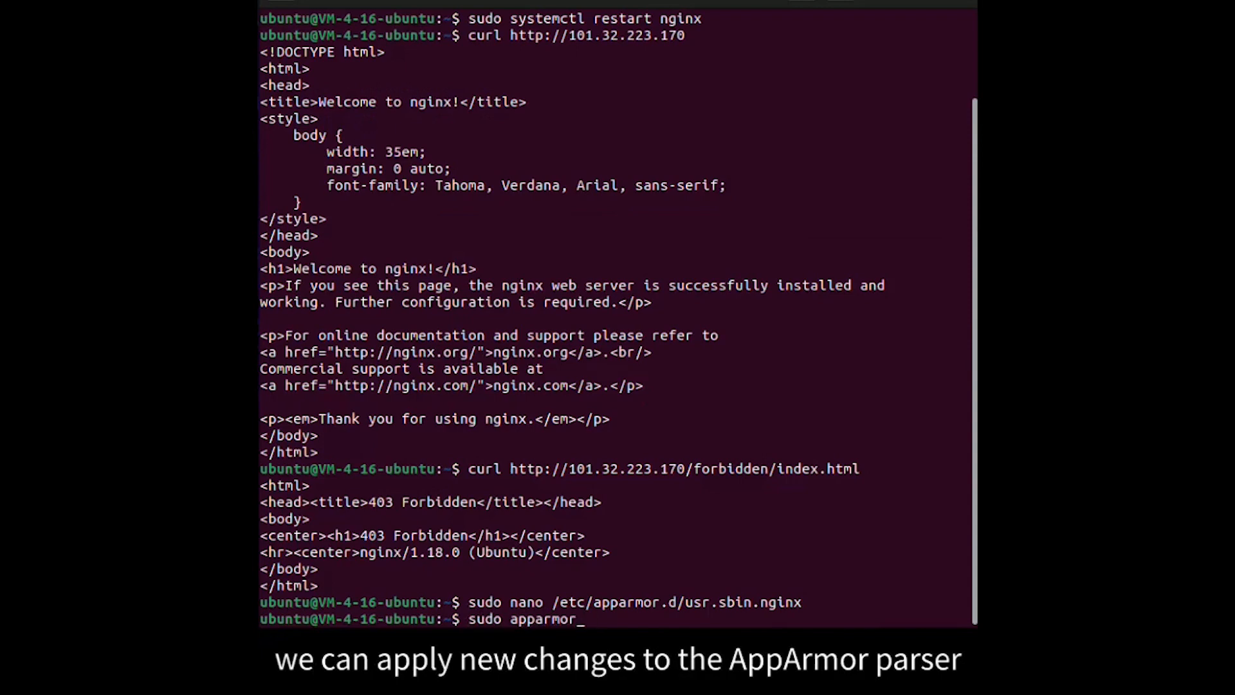
pyautogui.write('parser -r /etc/apparmor.d/usr.sbin.nginx')
pyautogui.write('su')
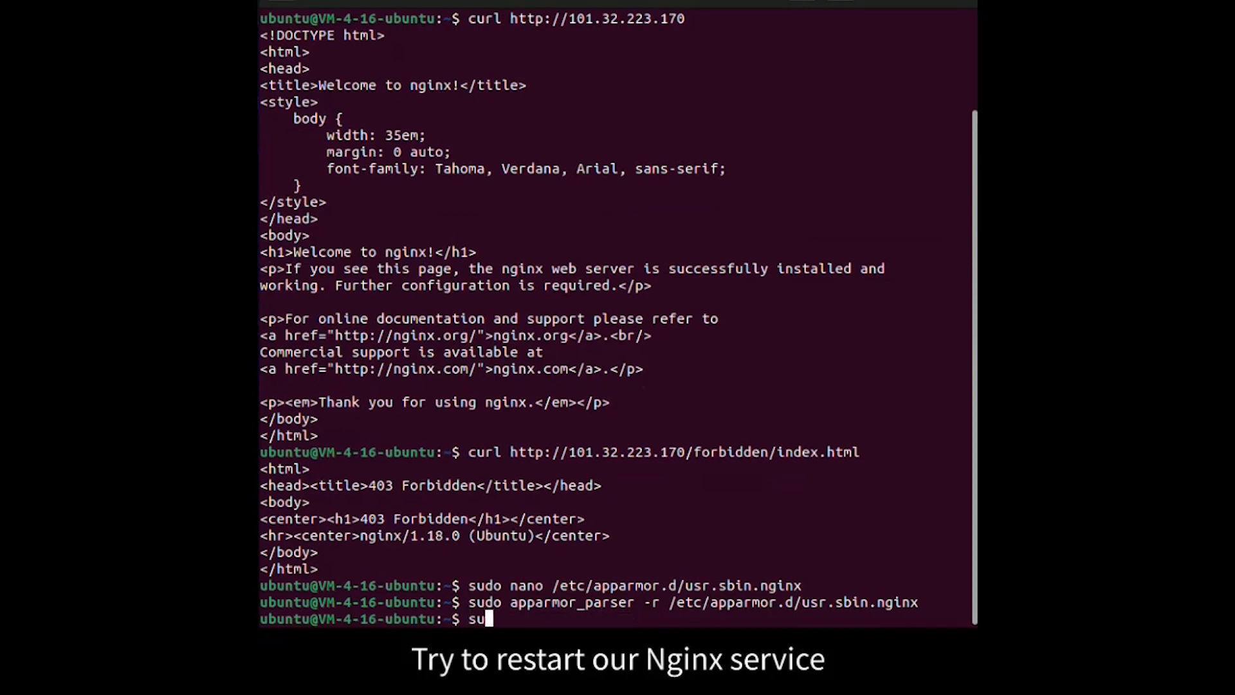
# - Restart nginx with systemctl, which now fails with an error code
pyautogui.write('do')
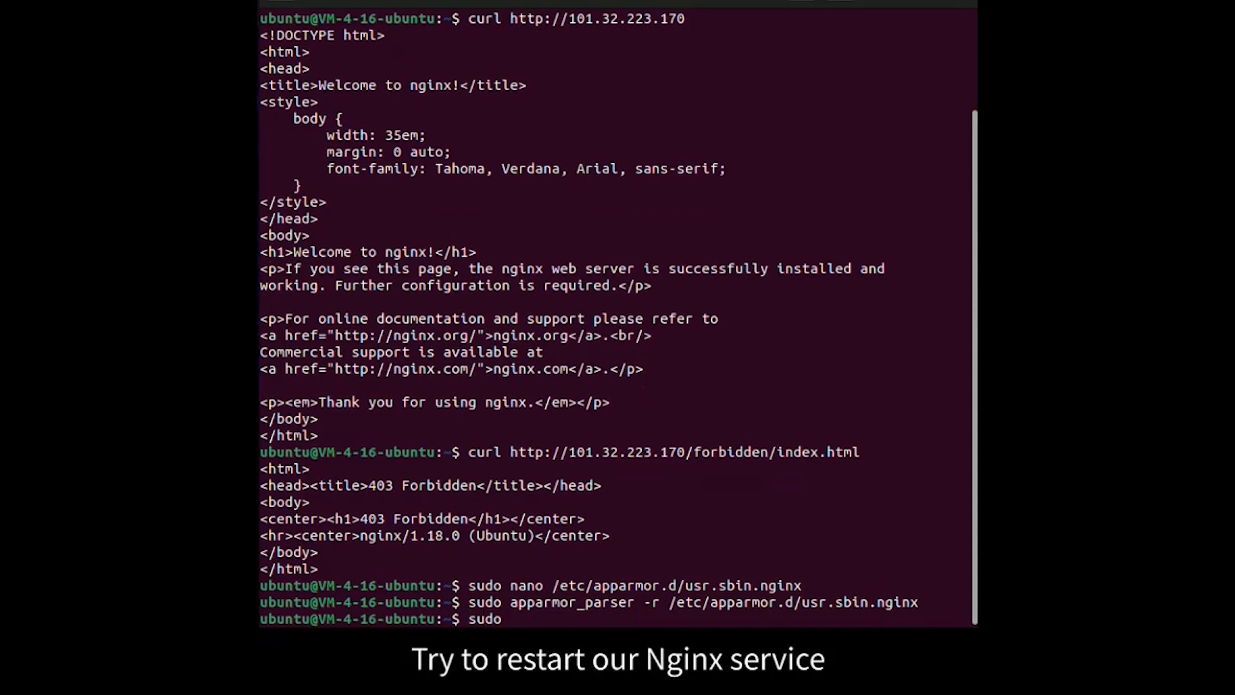
pyautogui.write('systemctl')
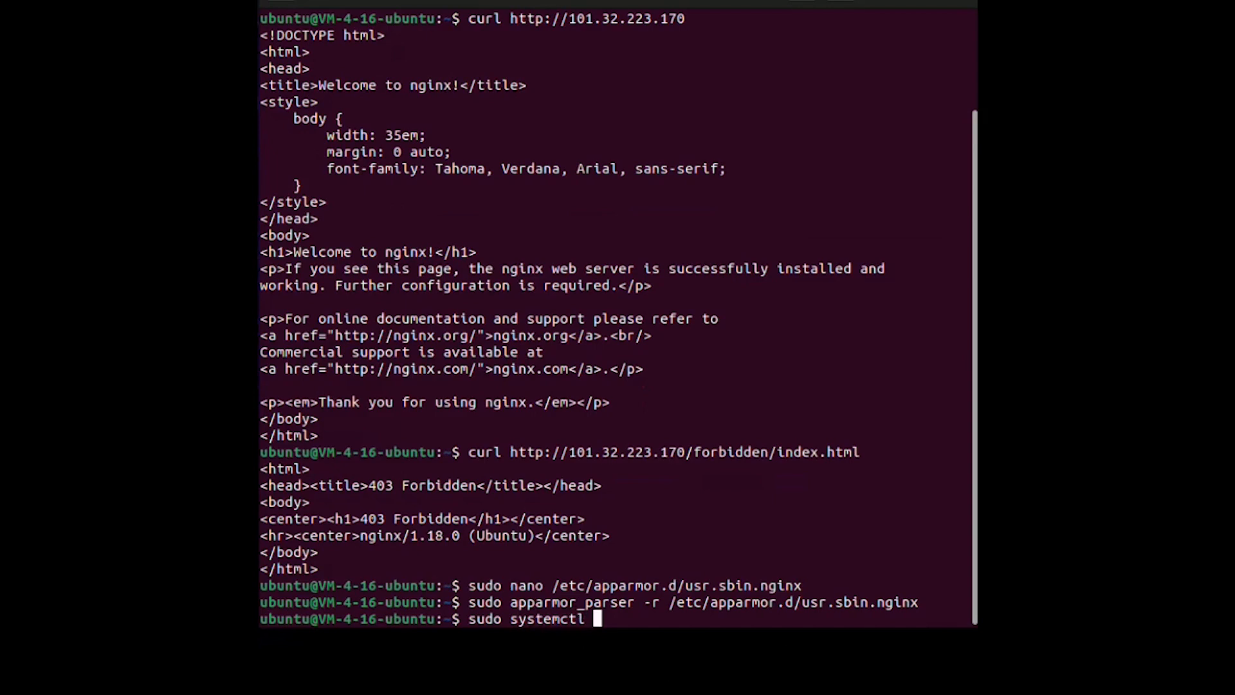
pyautogui.write('restart')
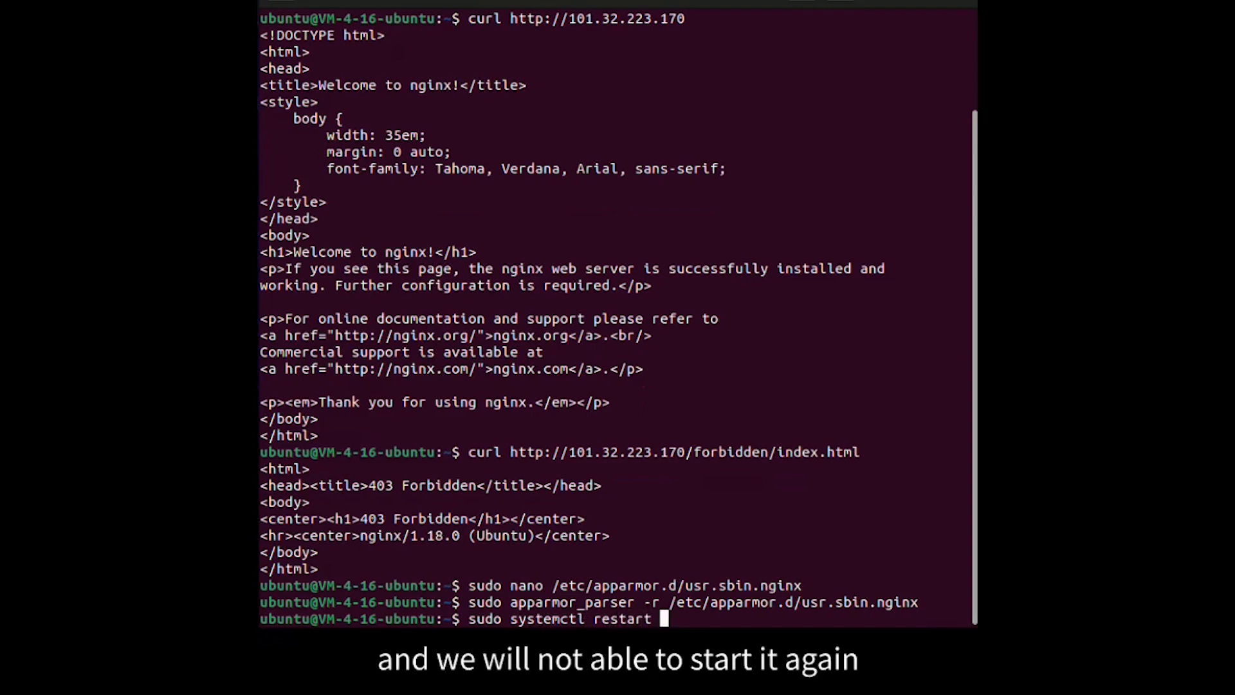
pyautogui.write('nginx')
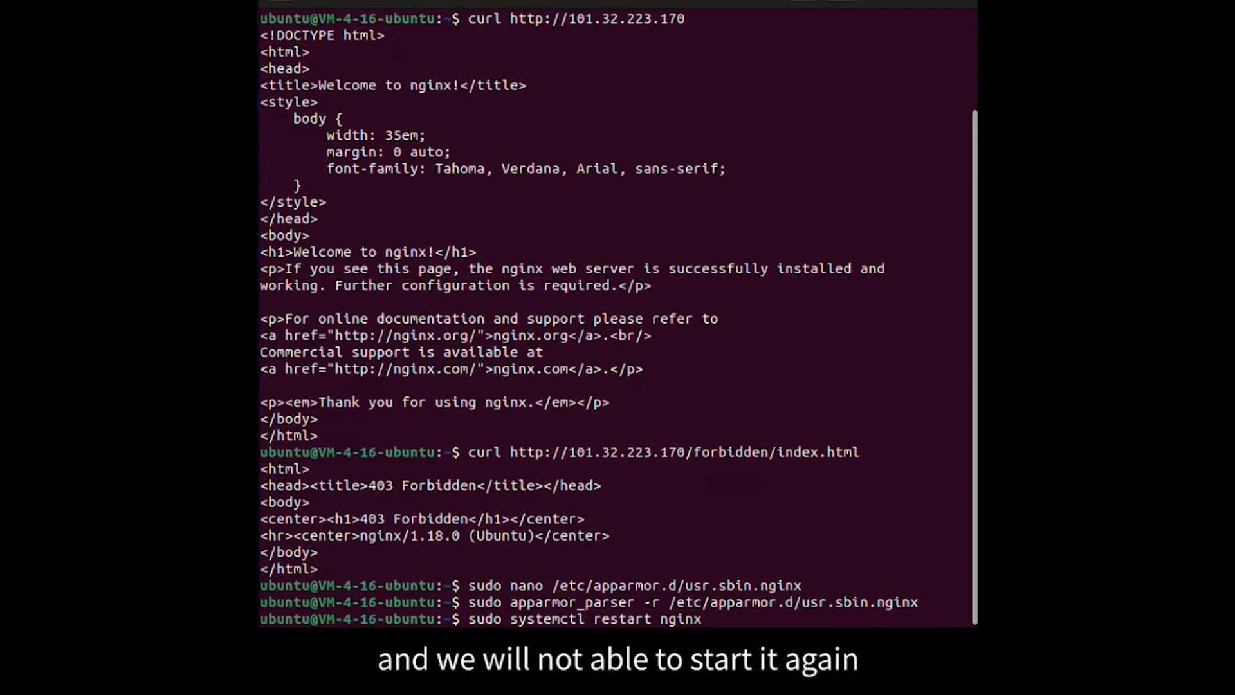
pyautogui.write('sudo aa-')
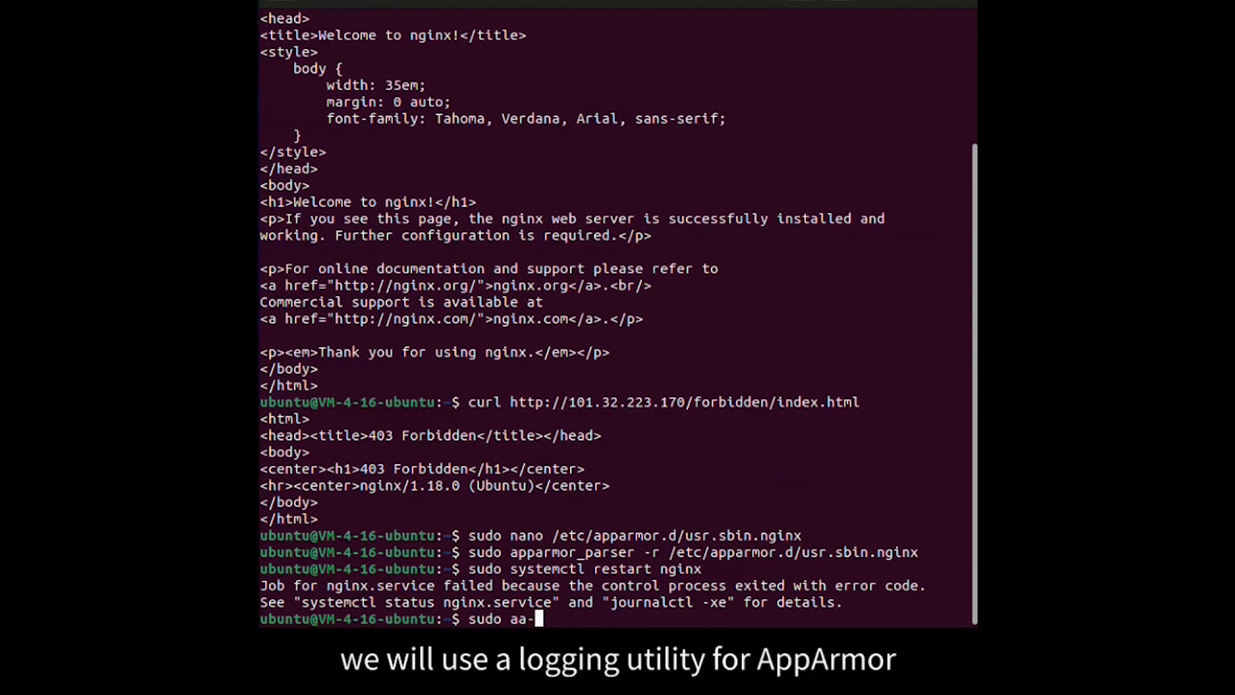
# - Allow the nginx.conf read rule in aa-logprof, save the profile, and restart nginx
pyautogui.write('logprof')
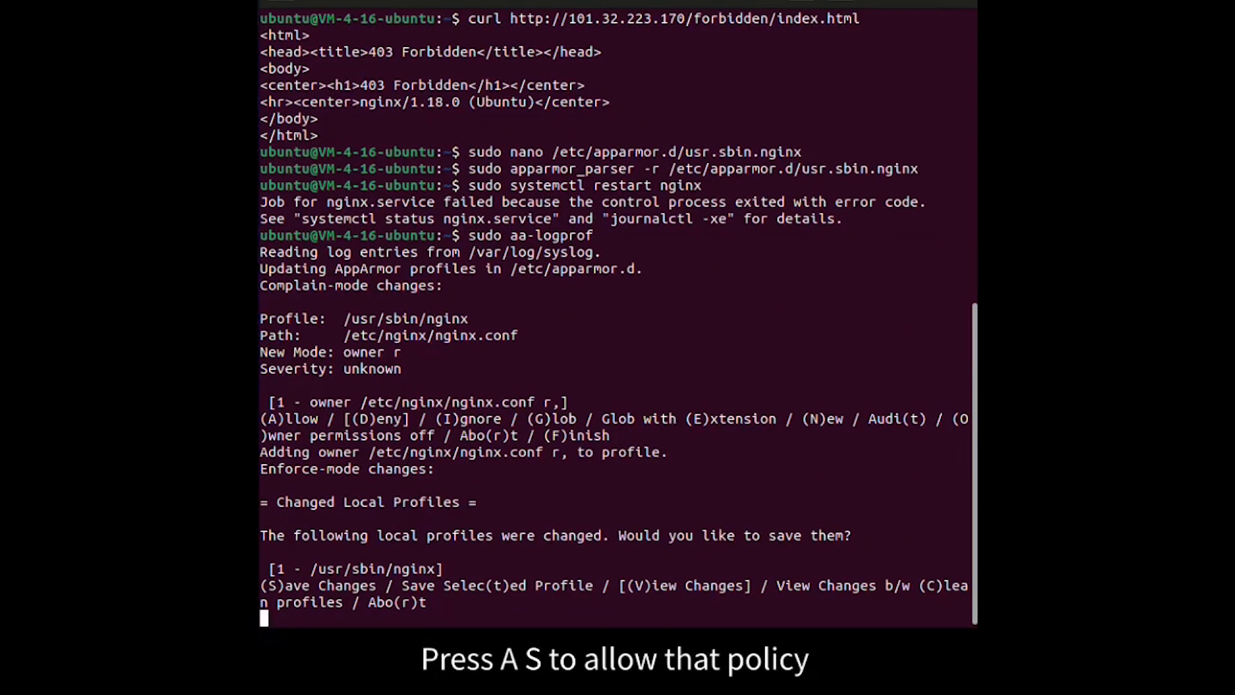
pyautogui.write('s')
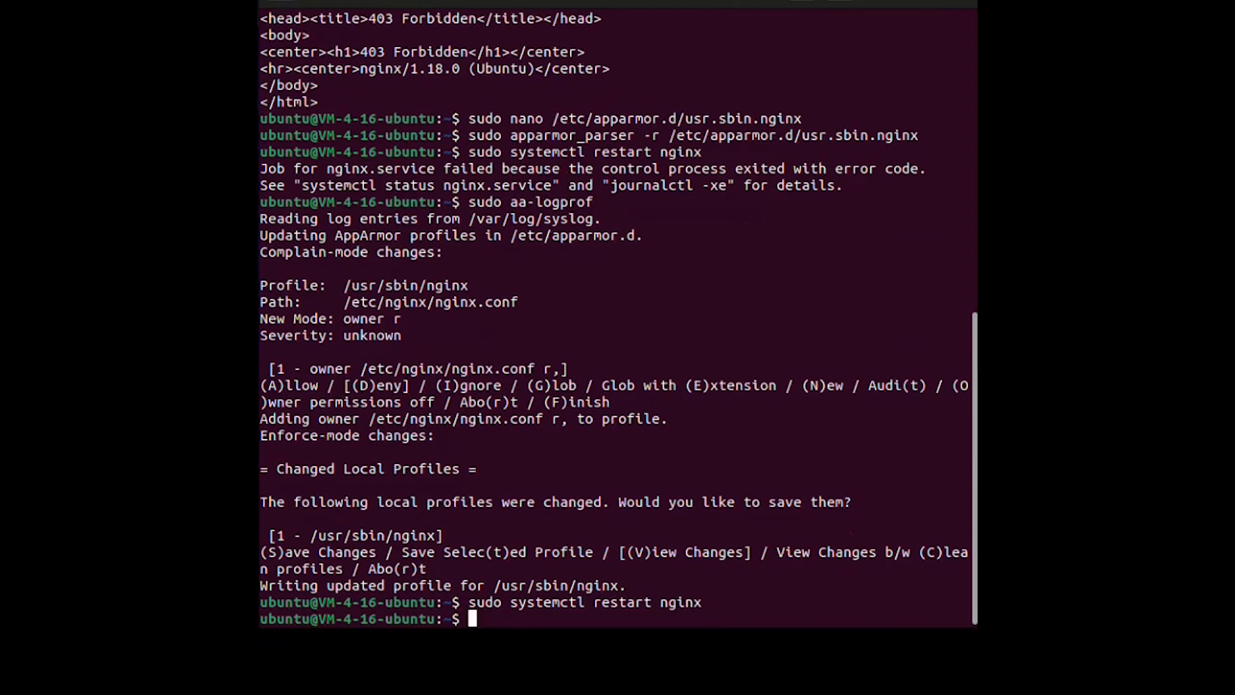
pyautogui.write('sudo')
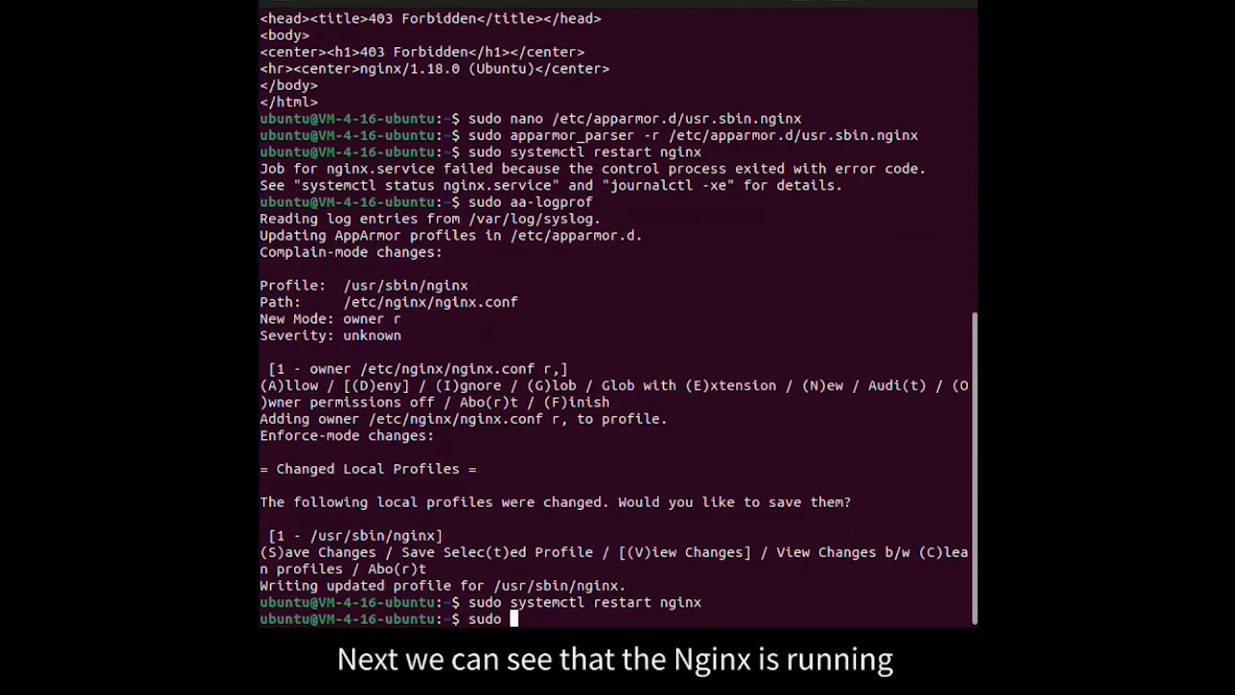